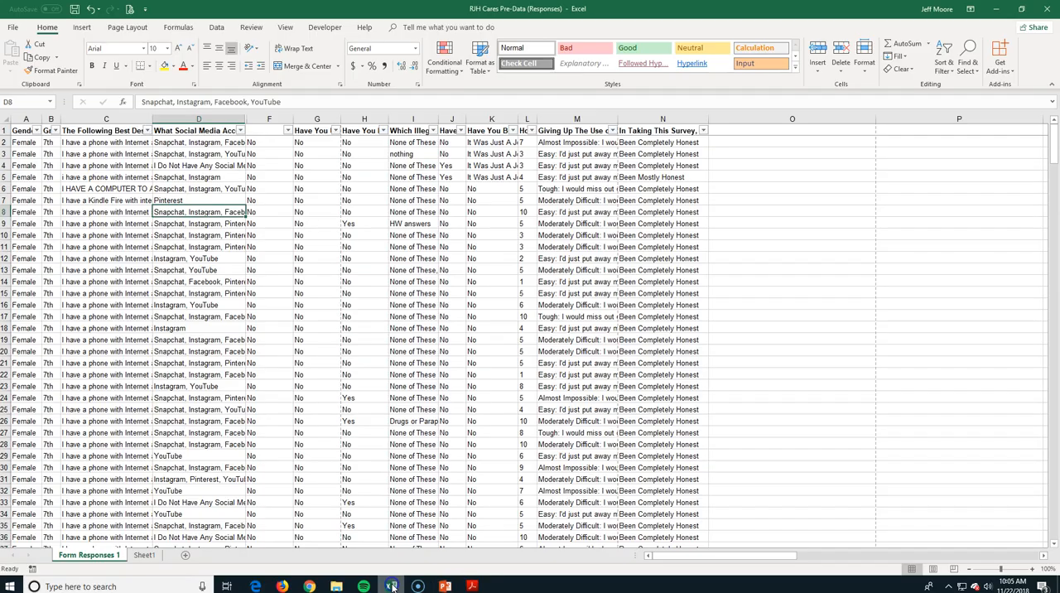
mouse_move(433, 475)
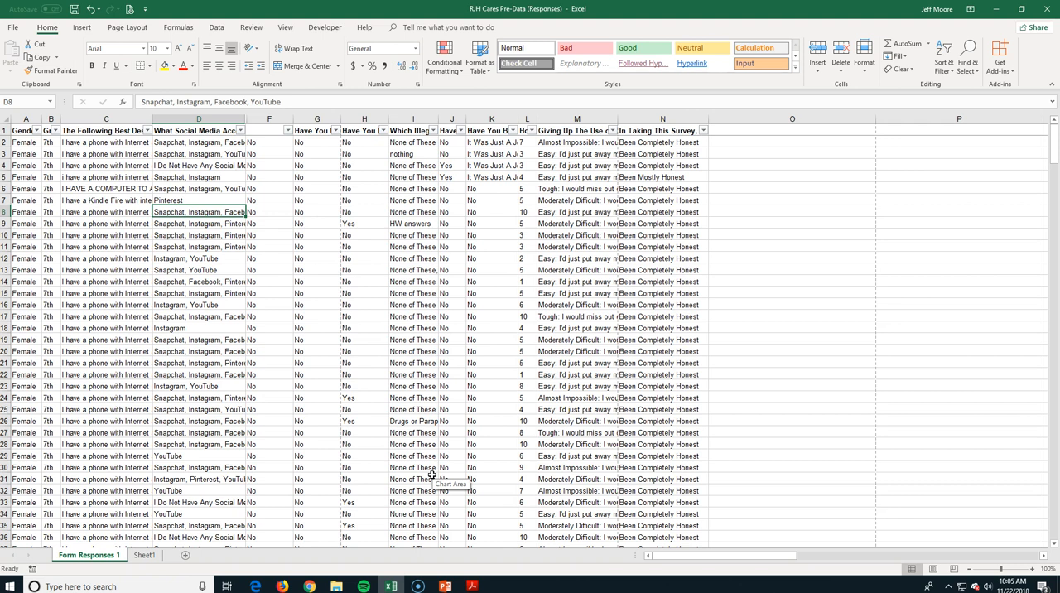
mouse_move(454, 486)
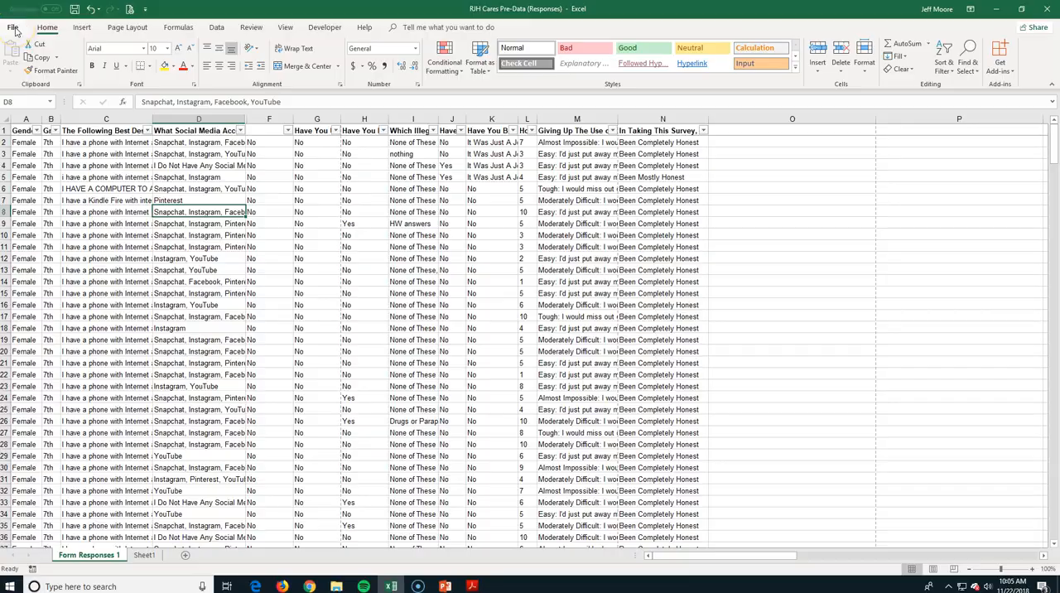
Step: Open the print preview and switch the survey printout to landscape orientation
click(13, 18)
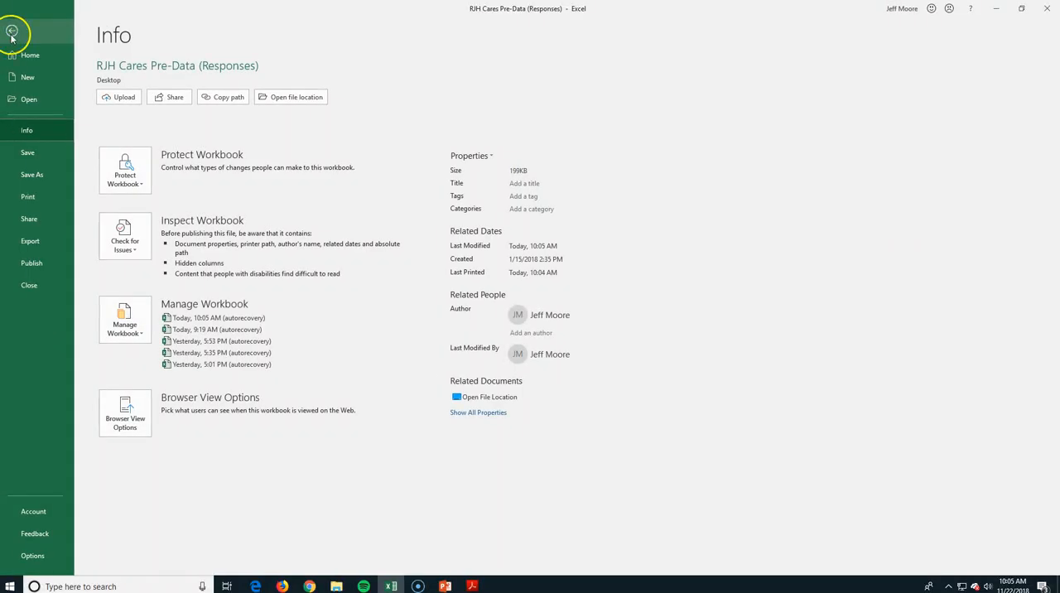
click(29, 197)
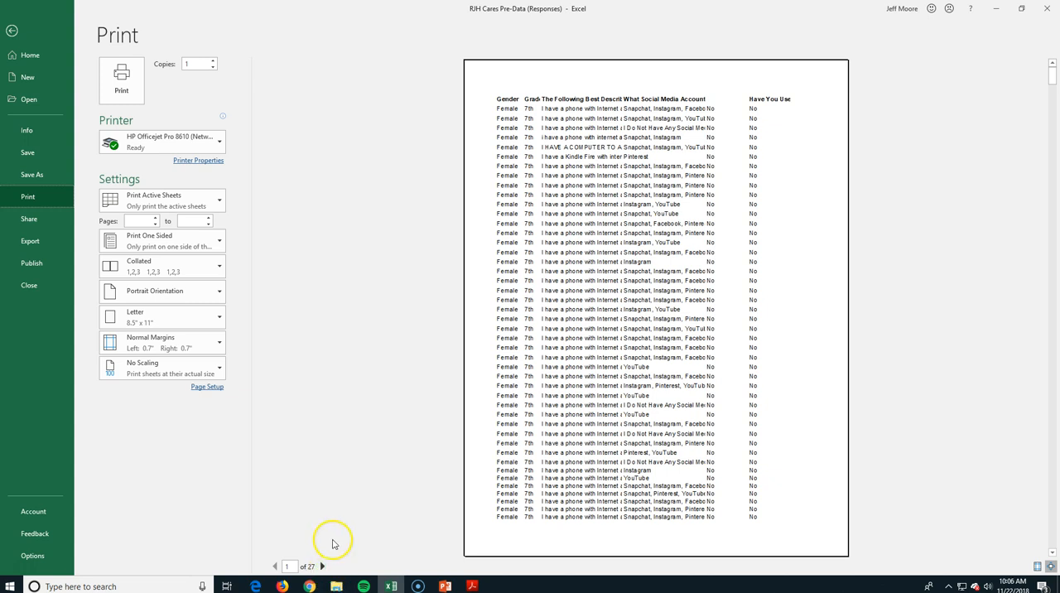
mouse_move(194, 263)
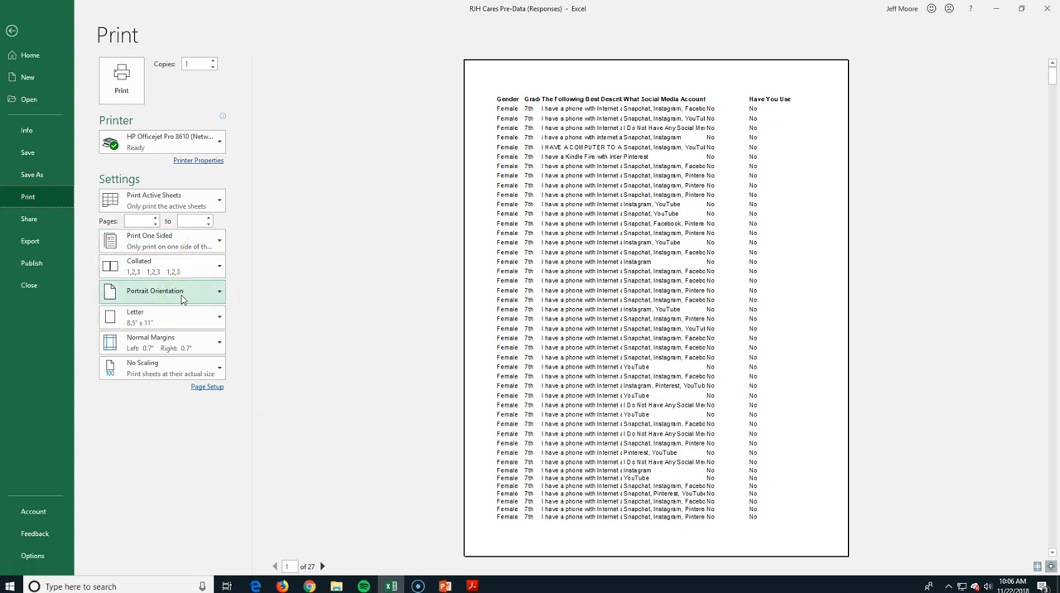
click(162, 291)
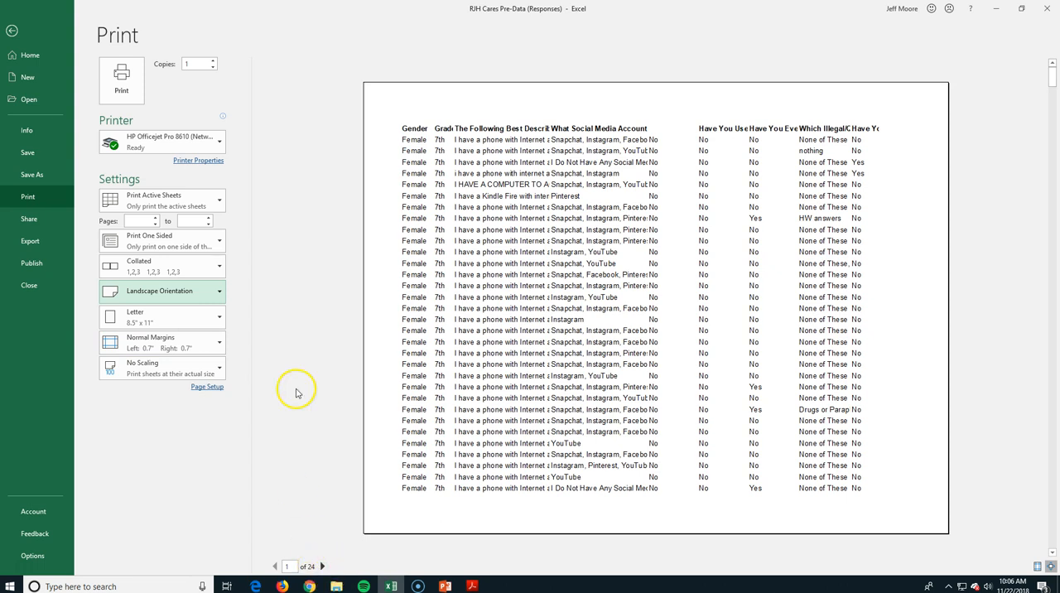
Step: Try Fit All Columns on One Page, then return scaling to No Scaling
click(162, 367)
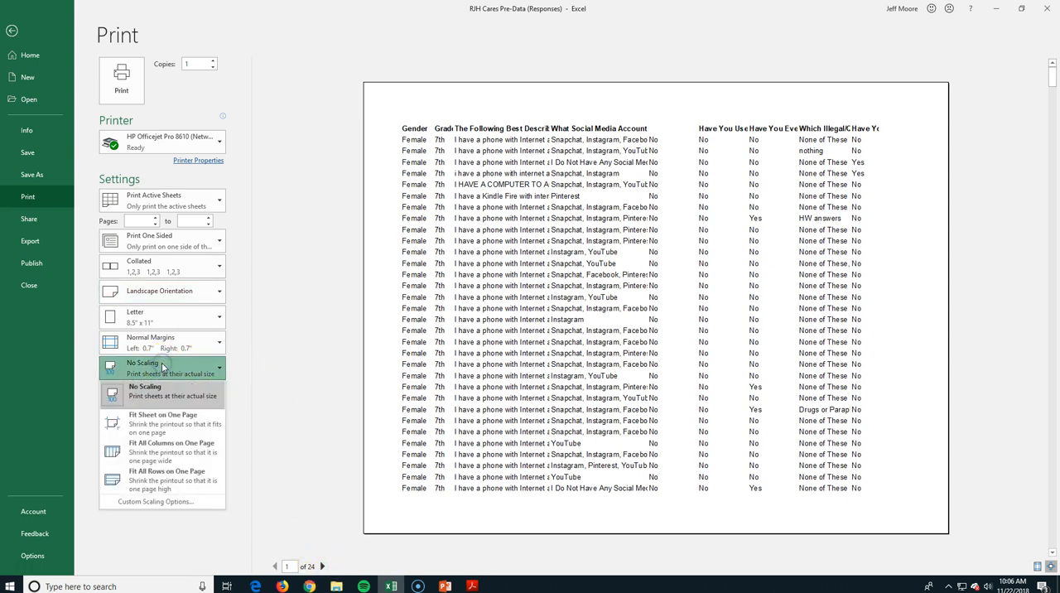
mouse_move(166, 426)
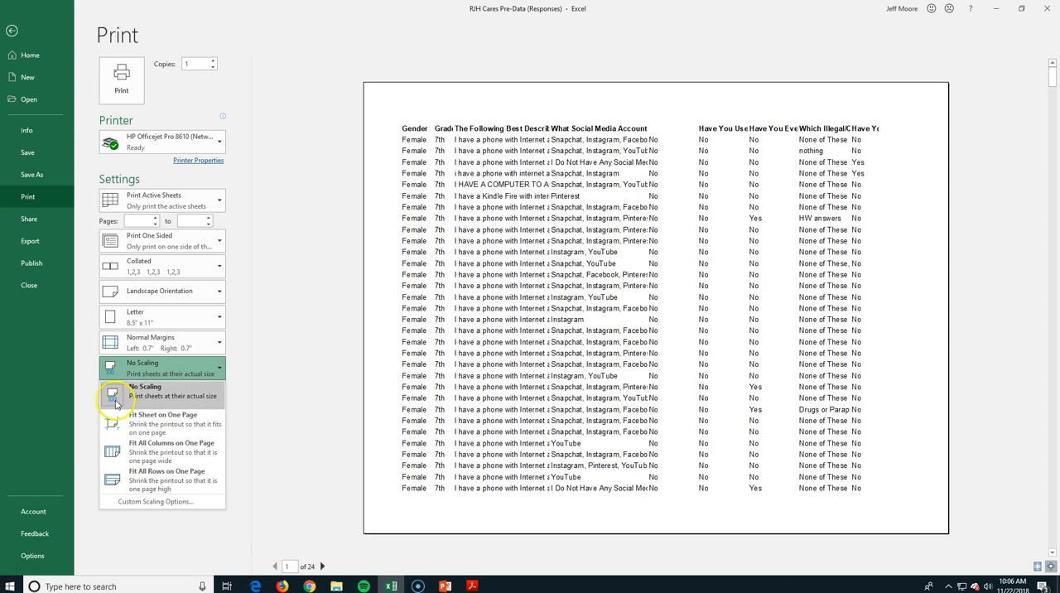
mouse_move(137, 452)
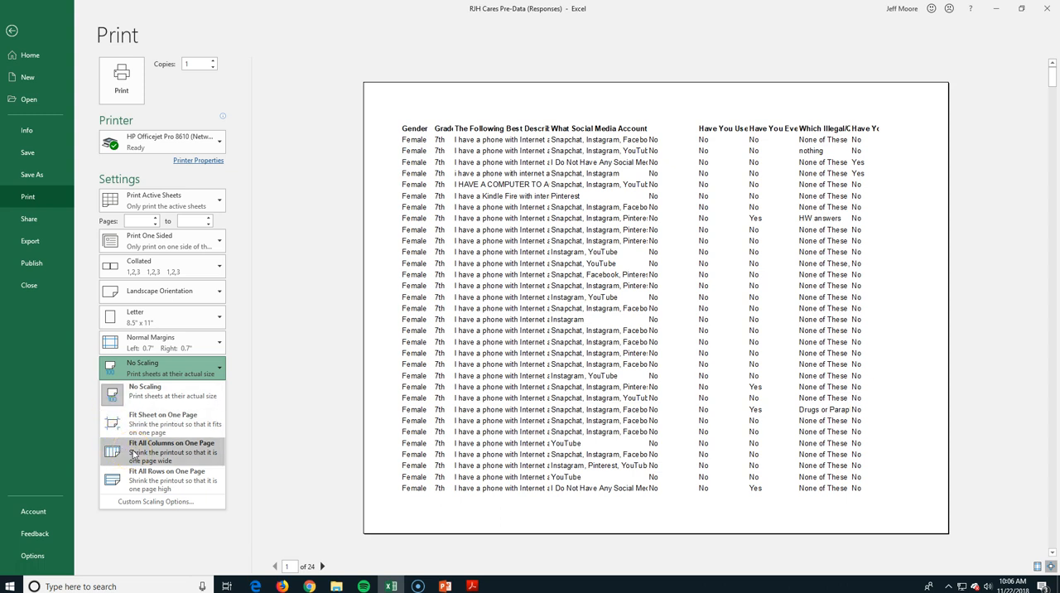
click(166, 451)
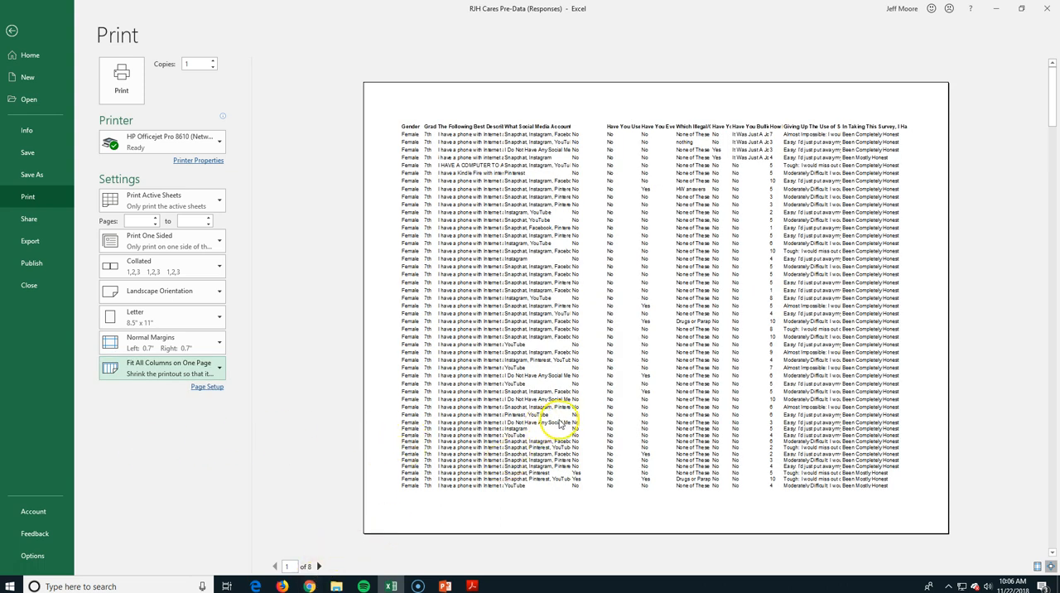
mouse_move(590, 299)
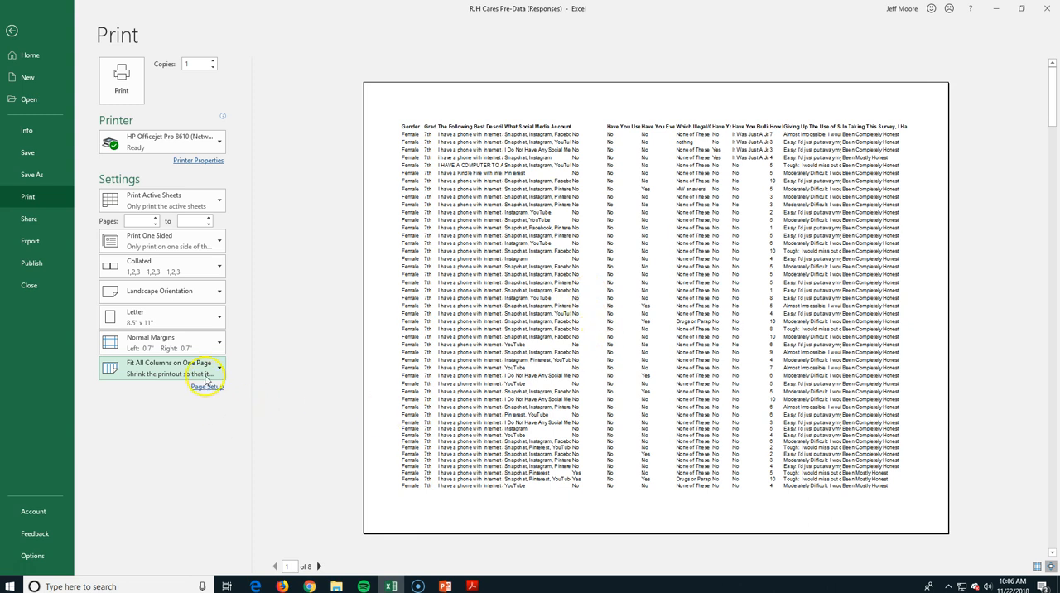
click(162, 367)
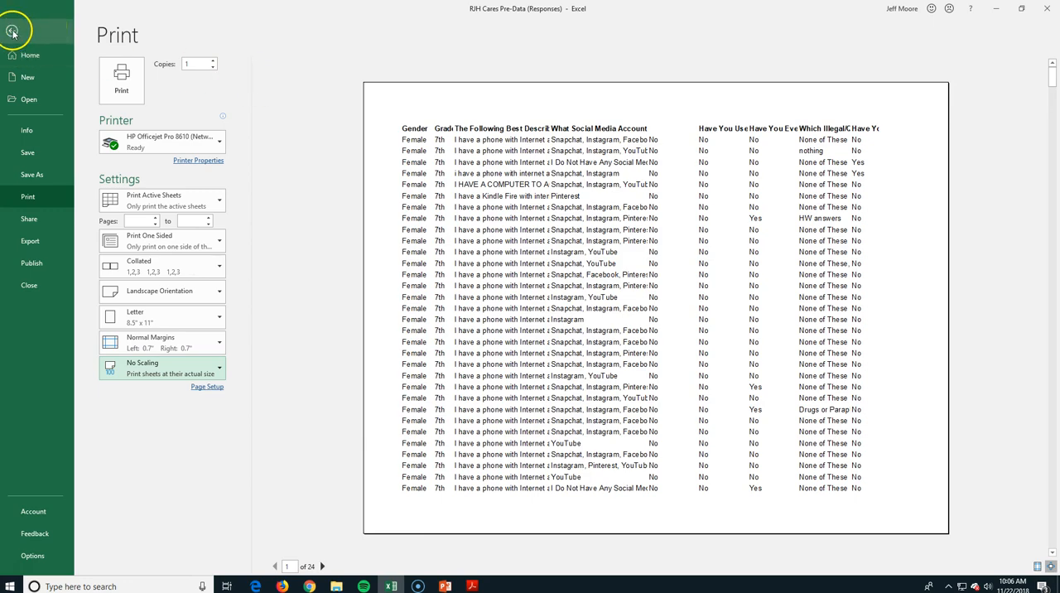
Step: Leave the print preview and return to the survey worksheet with page breaks shown
click(16, 30)
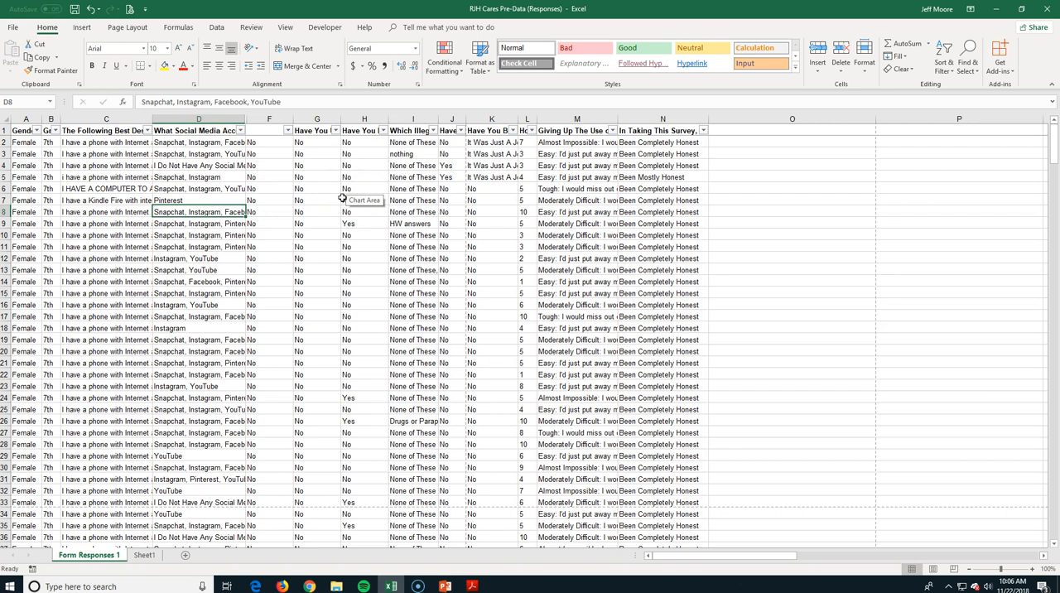
mouse_move(463, 157)
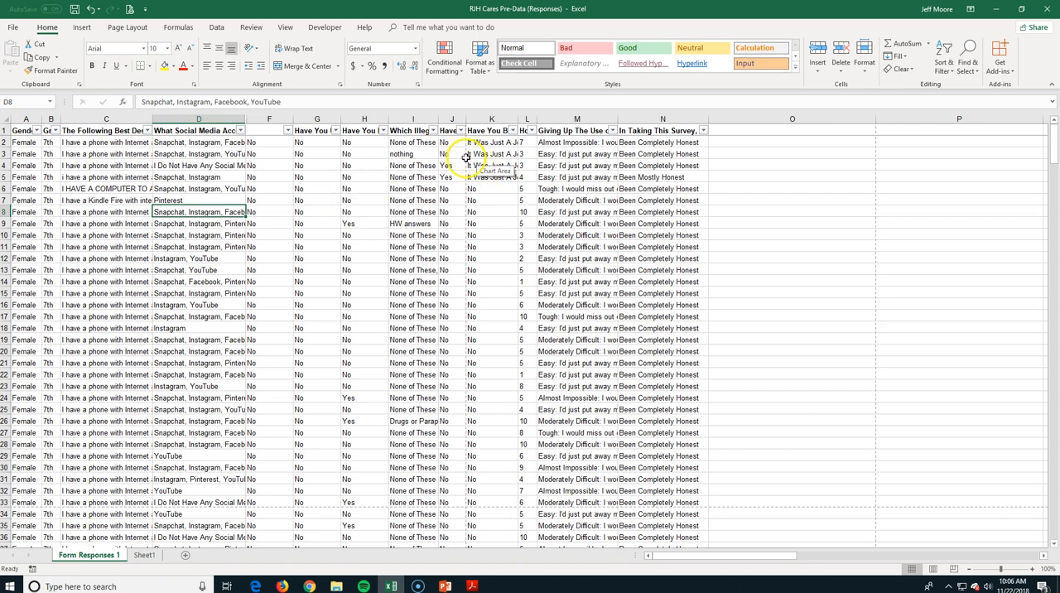
mouse_move(471, 246)
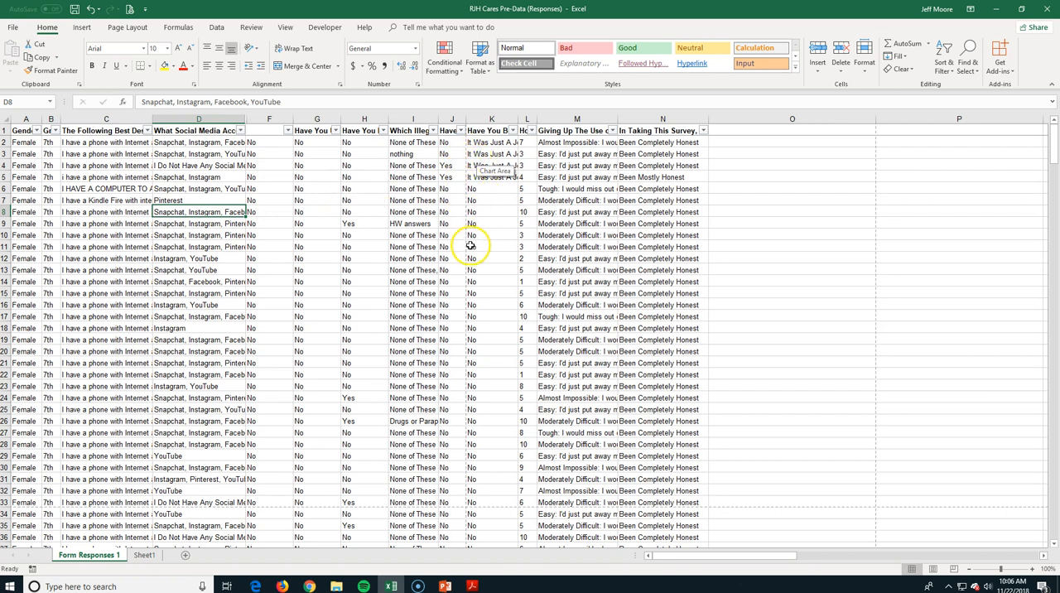
mouse_move(466, 245)
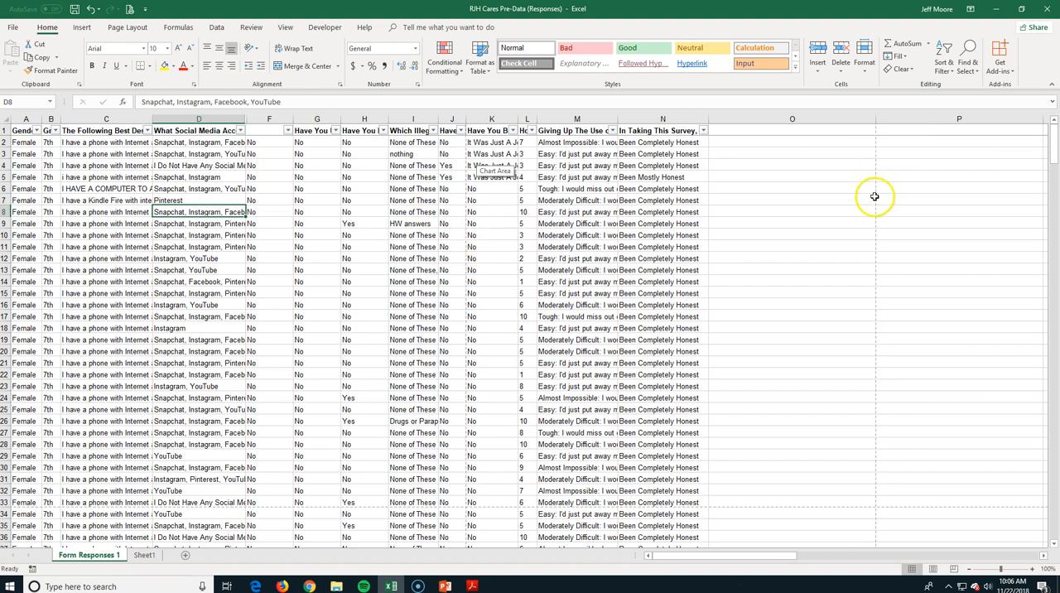
mouse_move(878, 153)
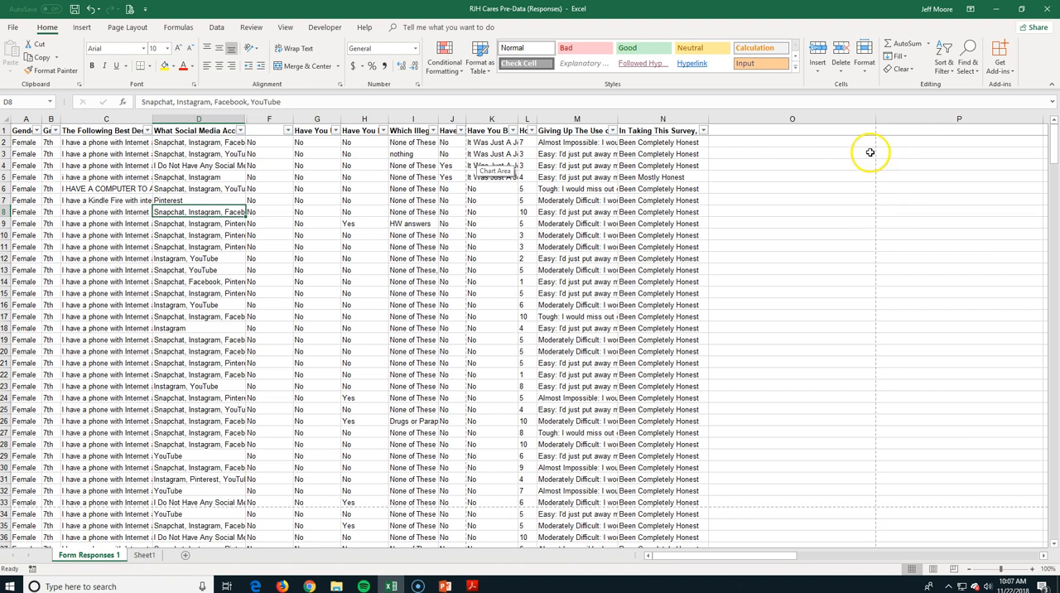
mouse_move(860, 152)
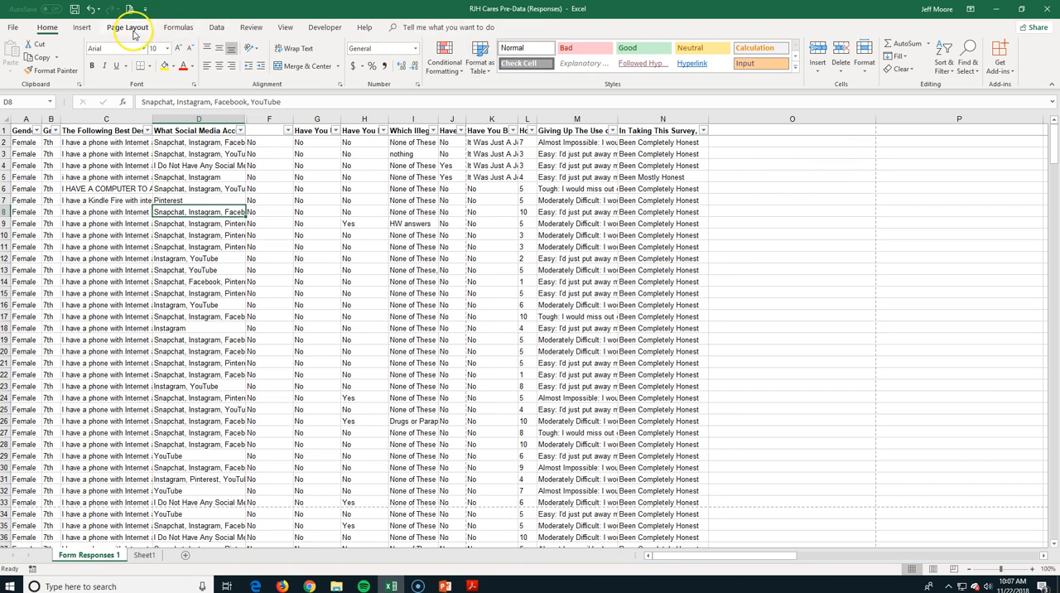
Step: Set custom top, left and right margins to 0.5, leaving the bottom at 0.75
click(124, 27)
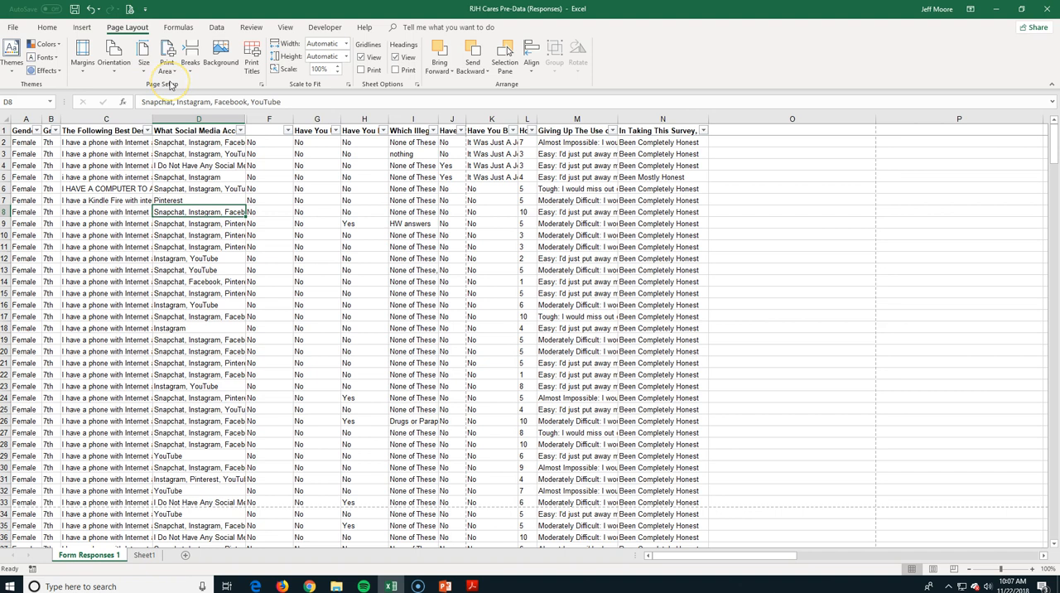
mouse_move(82, 82)
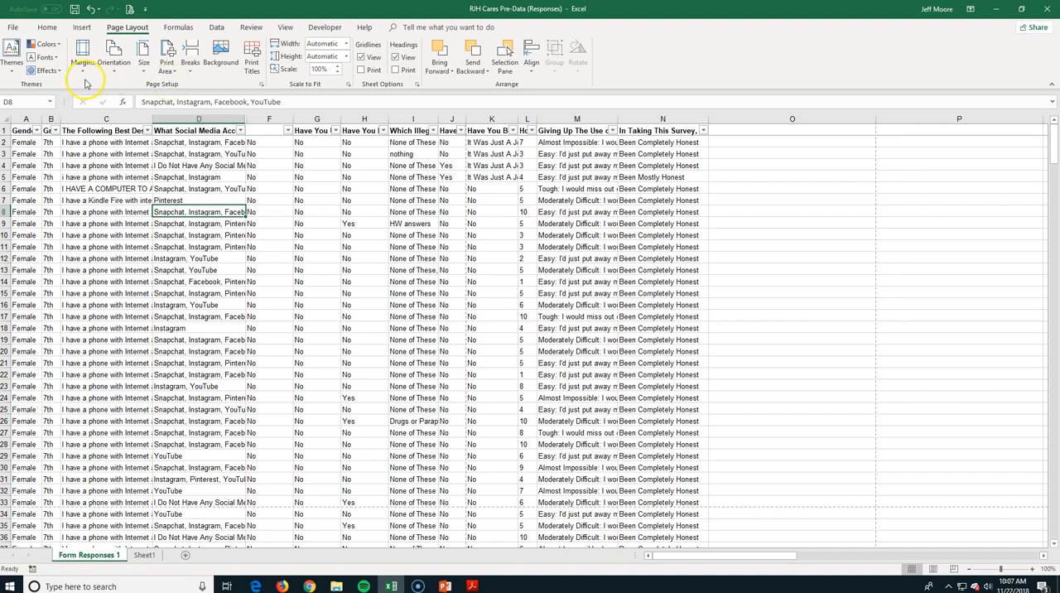
click(84, 55)
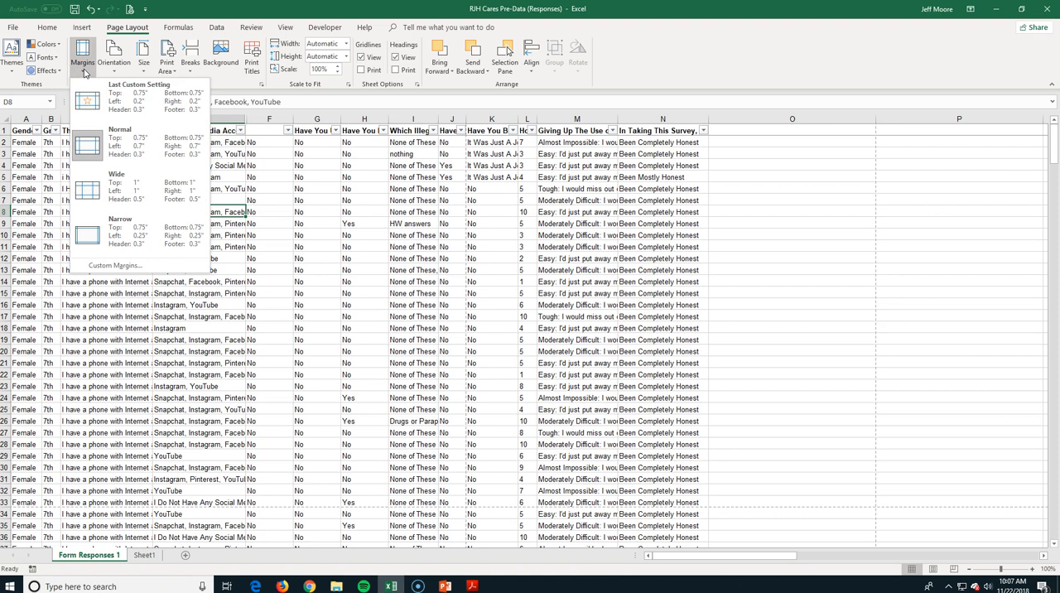
click(83, 55)
text(.5)
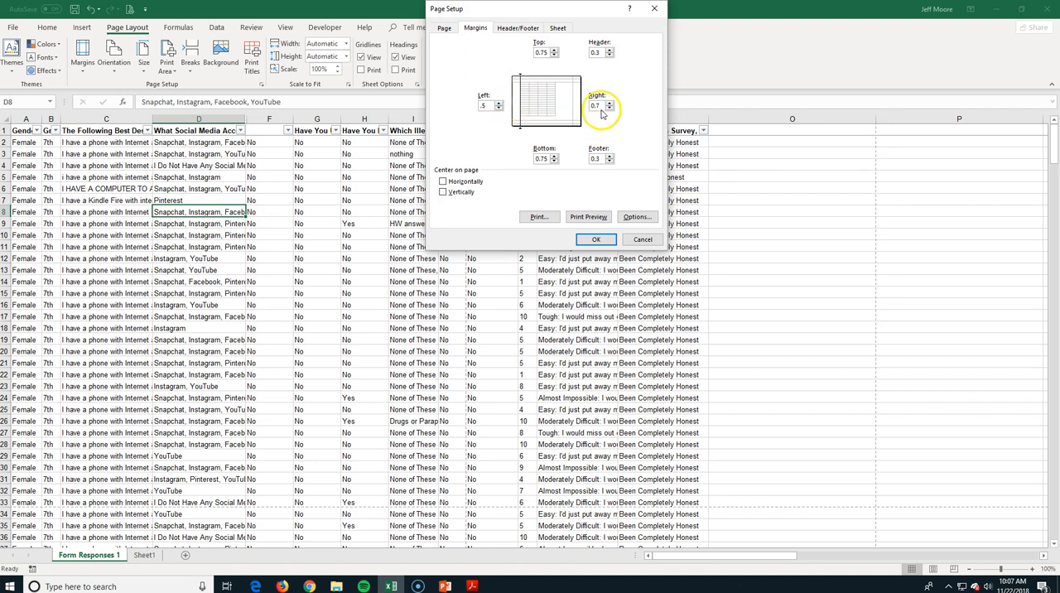
click(610, 108)
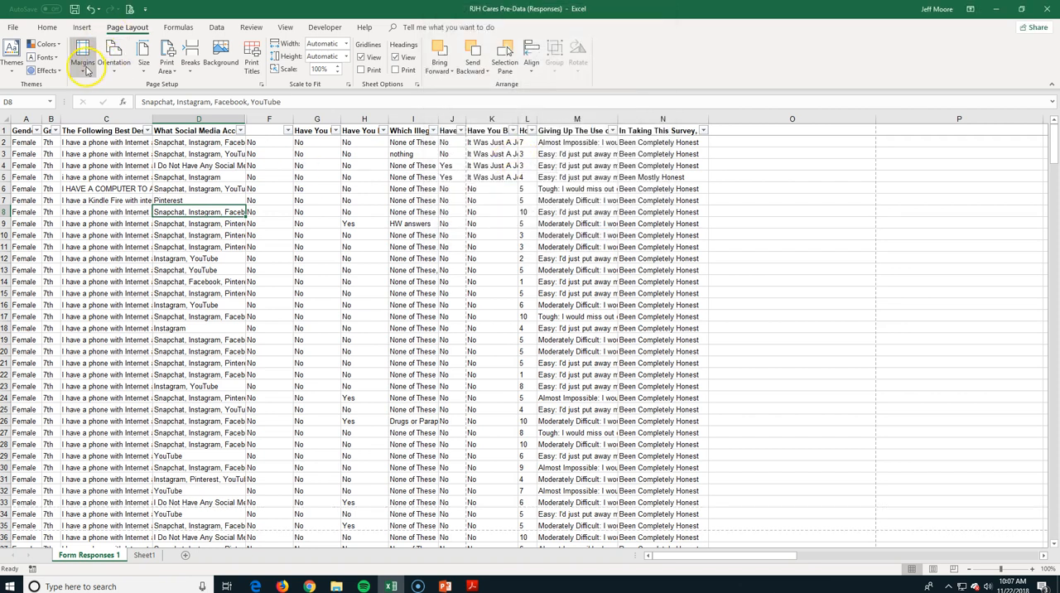
click(83, 60)
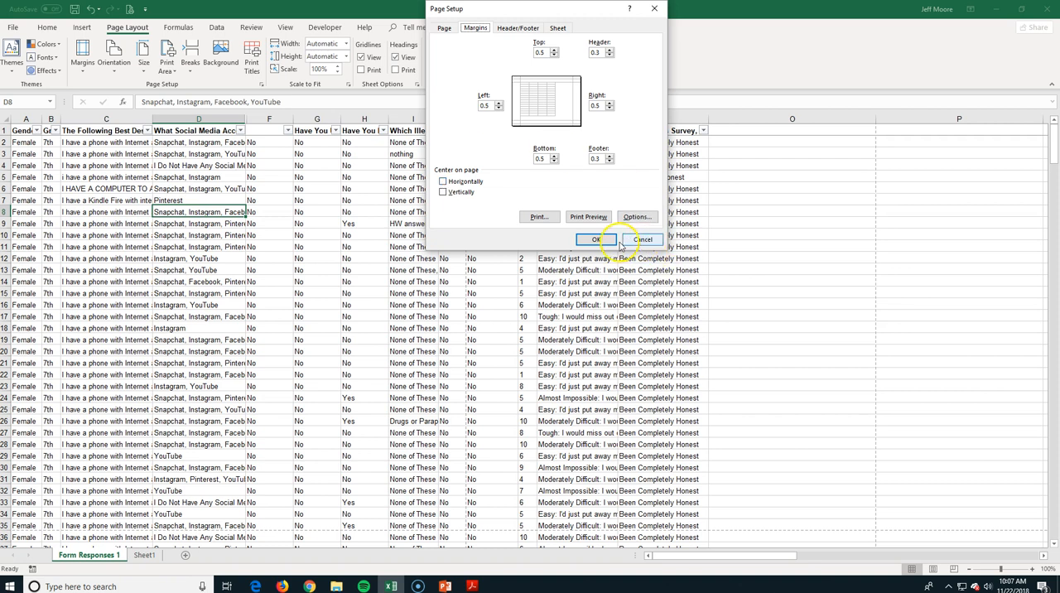
click(595, 239)
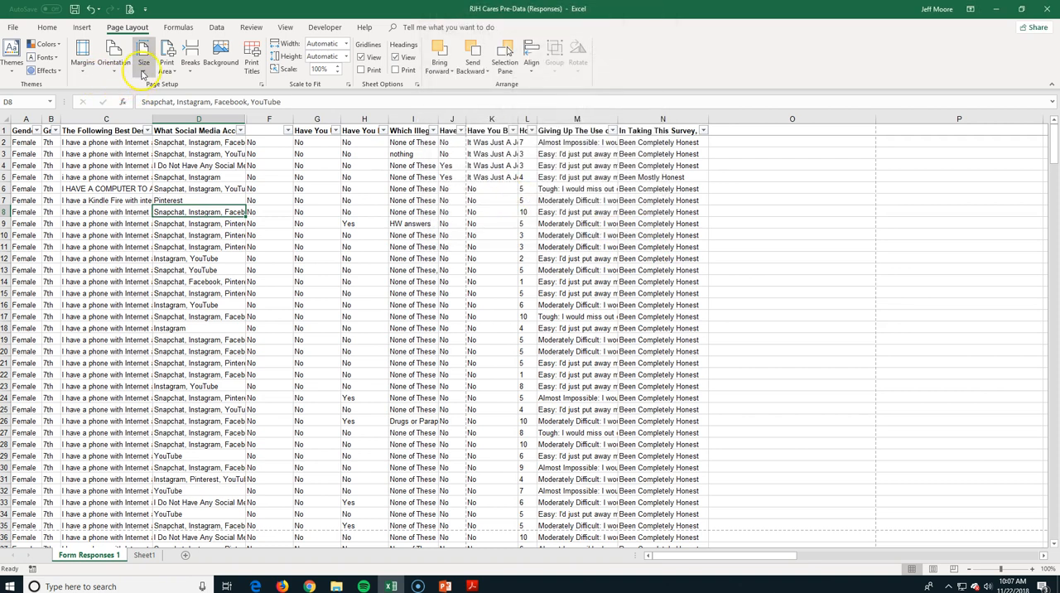
mouse_move(165, 52)
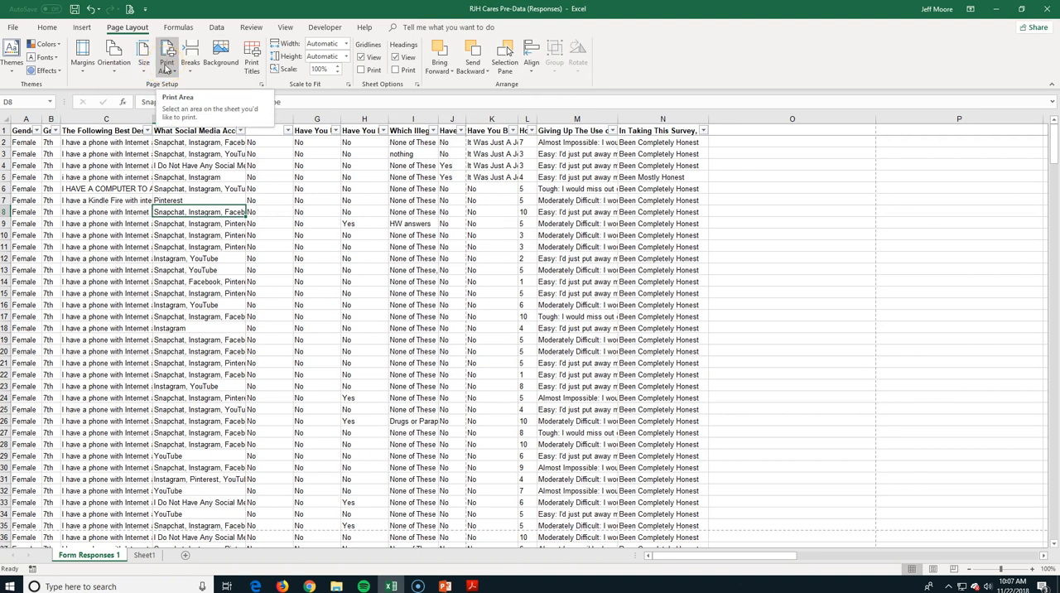
Step: Check the Print Area options, select the survey data range, and open File Info
click(166, 53)
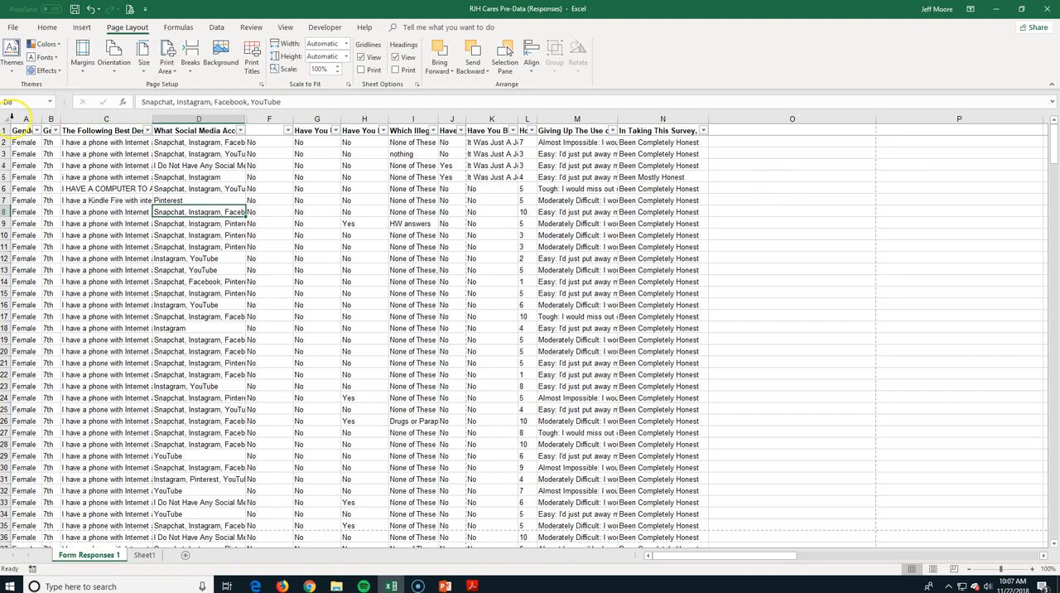
drag(25, 130, 674, 288)
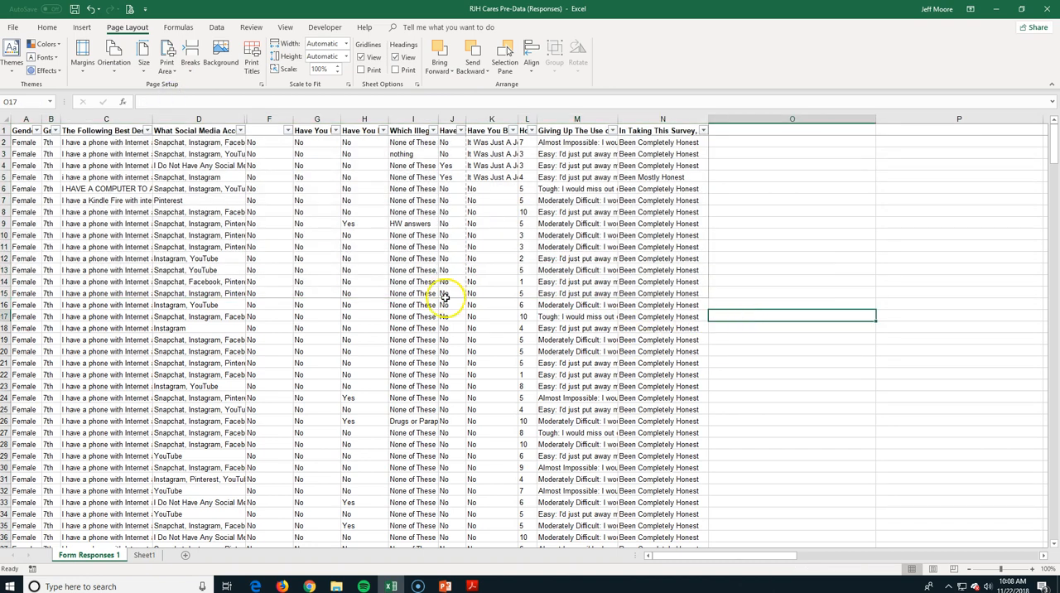
click(11, 24)
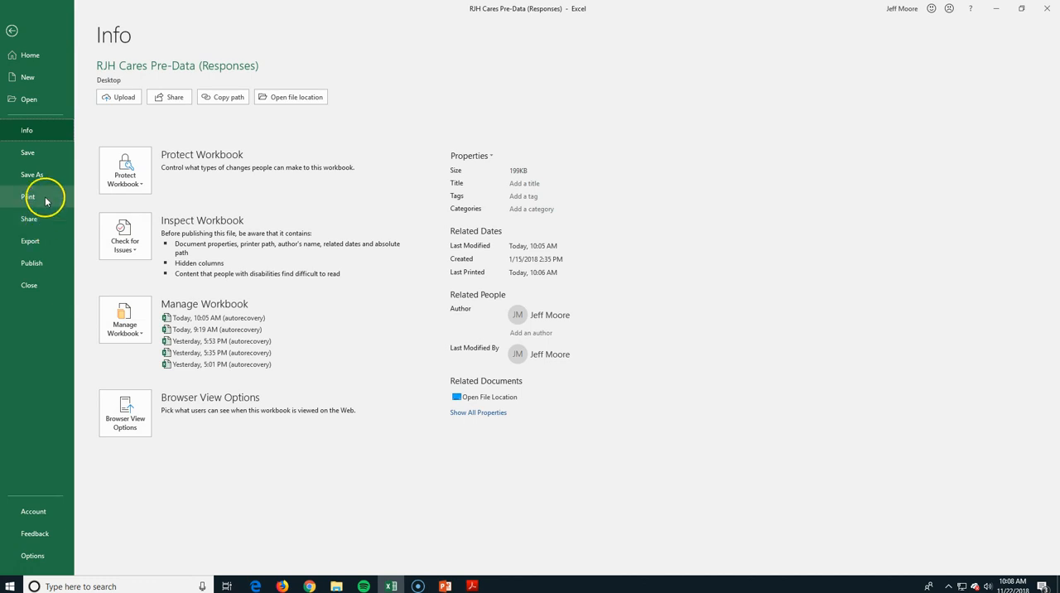
Step: Scale the printout to Fit All Columns on One Page, then return to the sheet
click(30, 197)
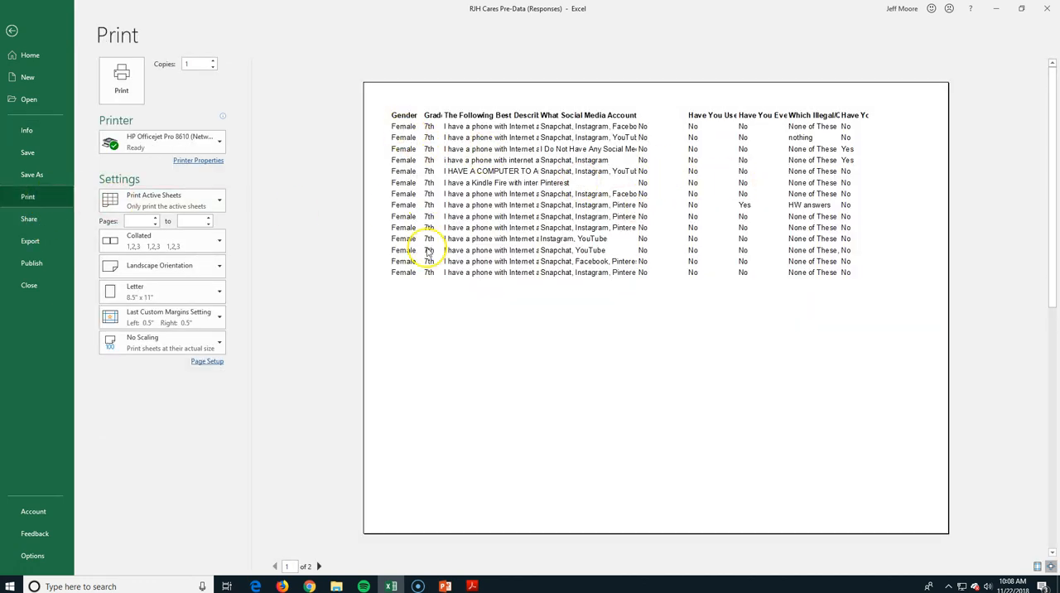
click(161, 341)
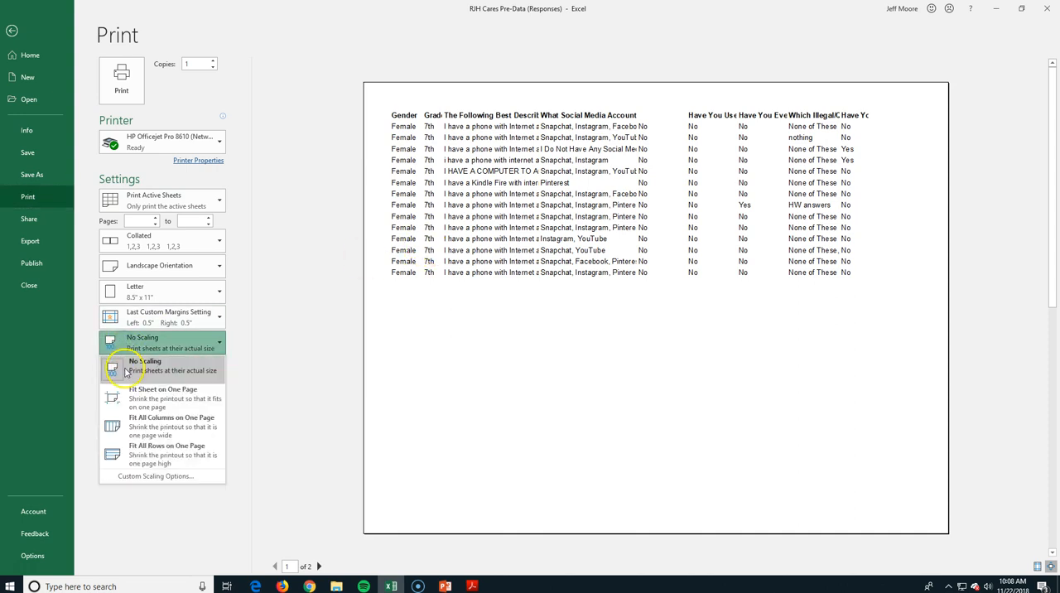
click(171, 422)
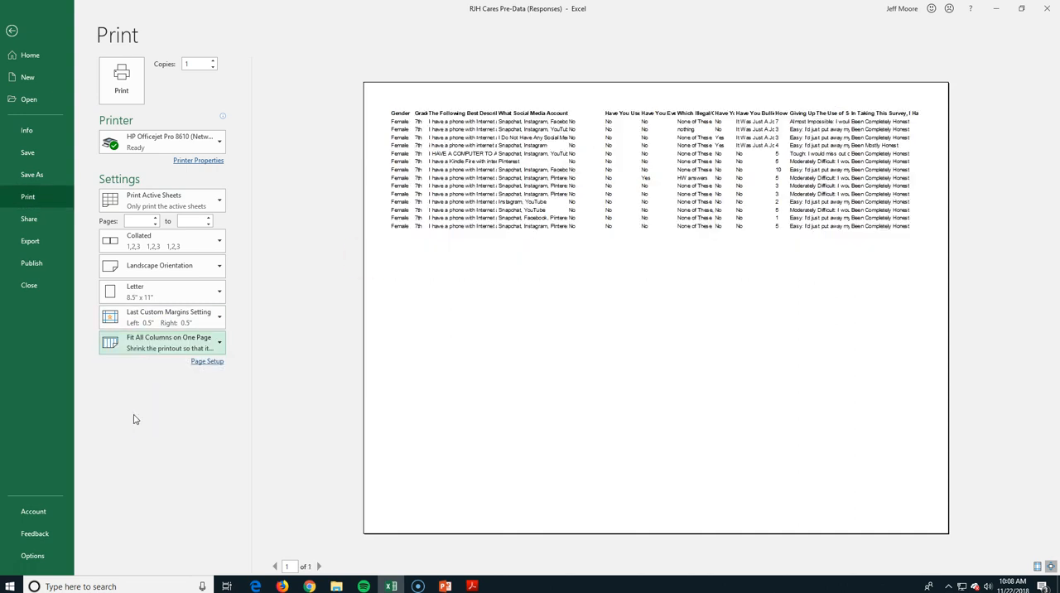
mouse_move(381, 325)
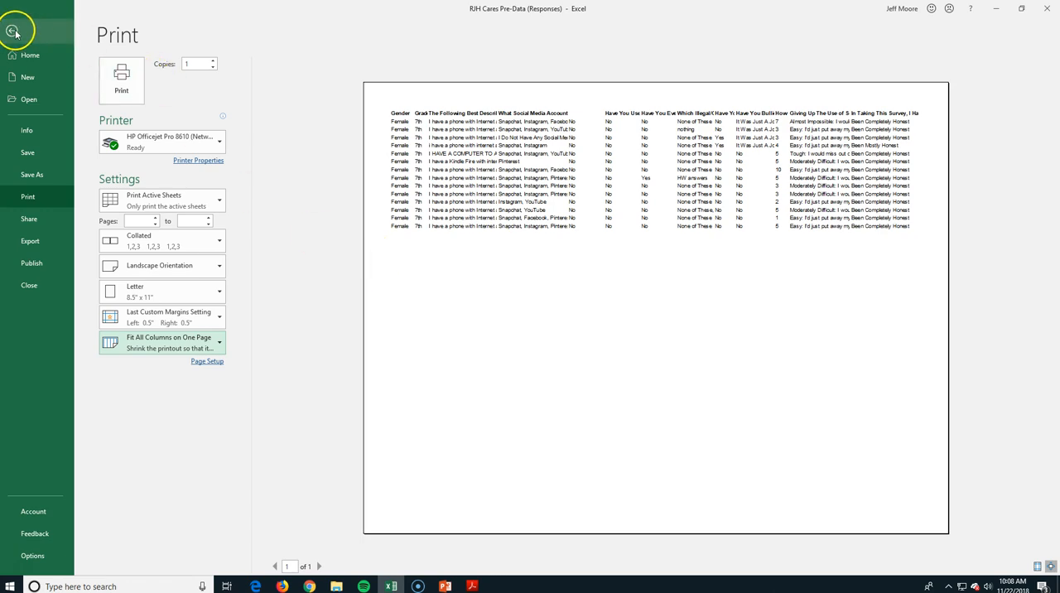
click(17, 24)
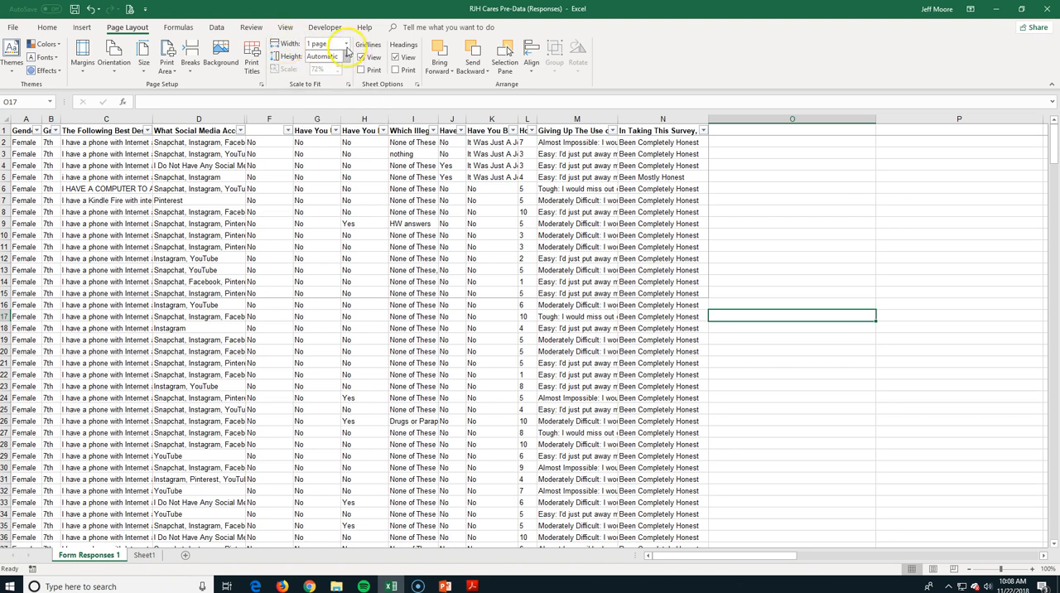
Step: Set the printed page width to 1 page on the Page Layout tab
click(344, 43)
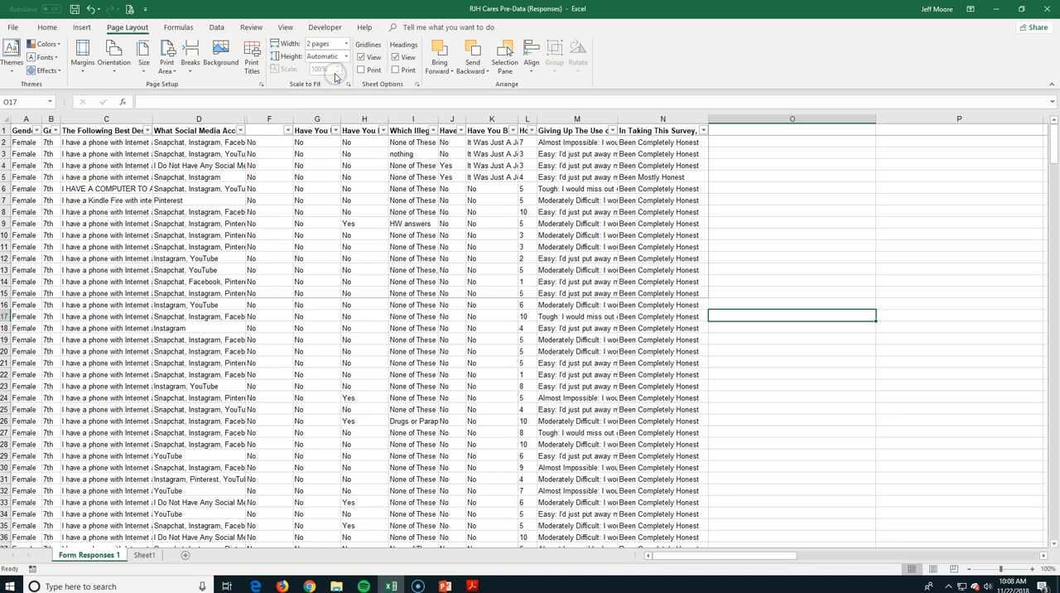
click(338, 43)
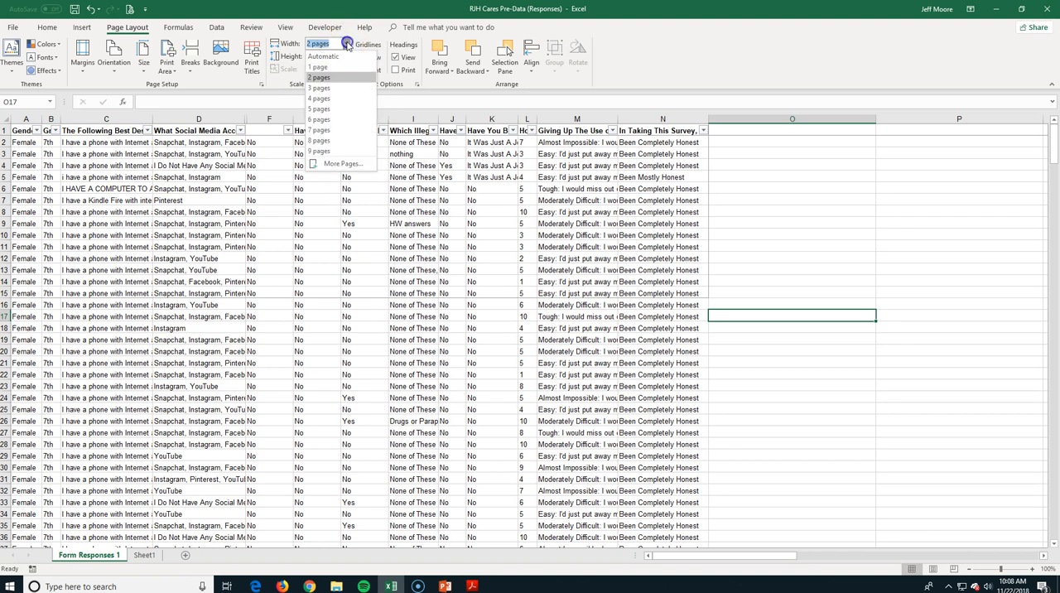
click(320, 67)
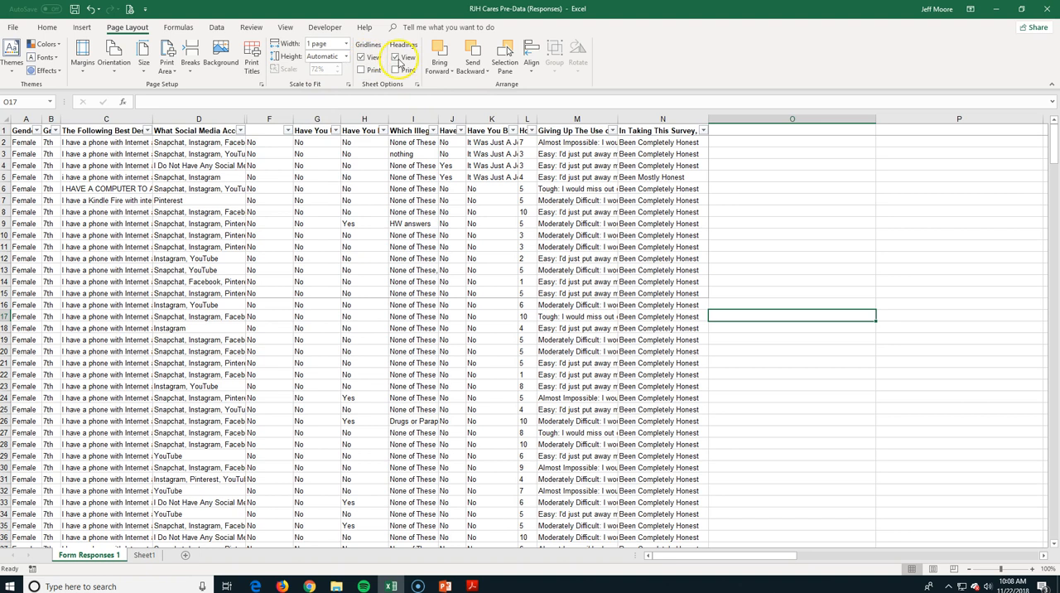
mouse_move(370, 59)
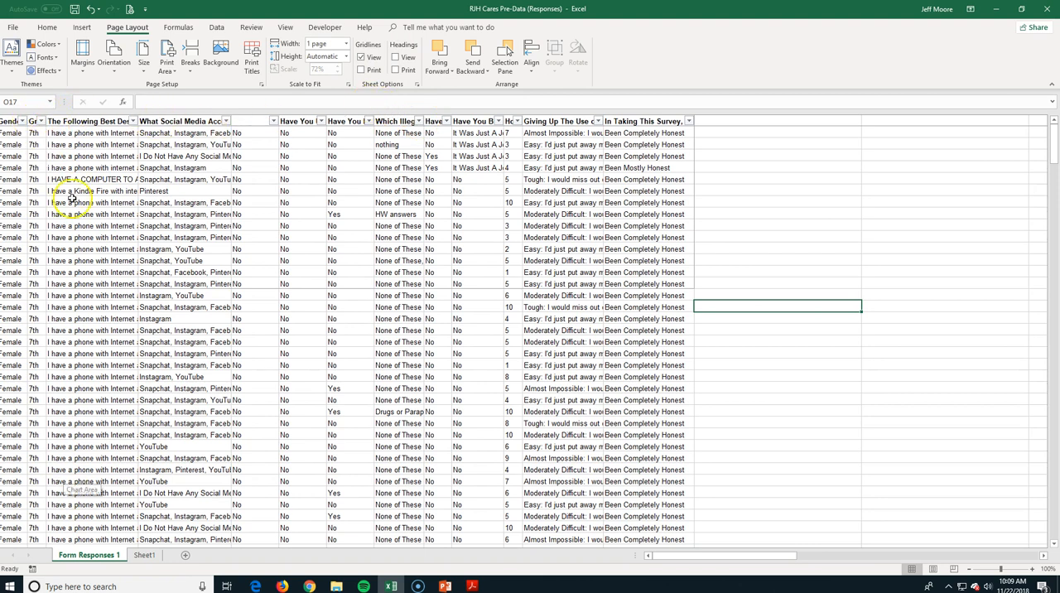
mouse_move(361, 105)
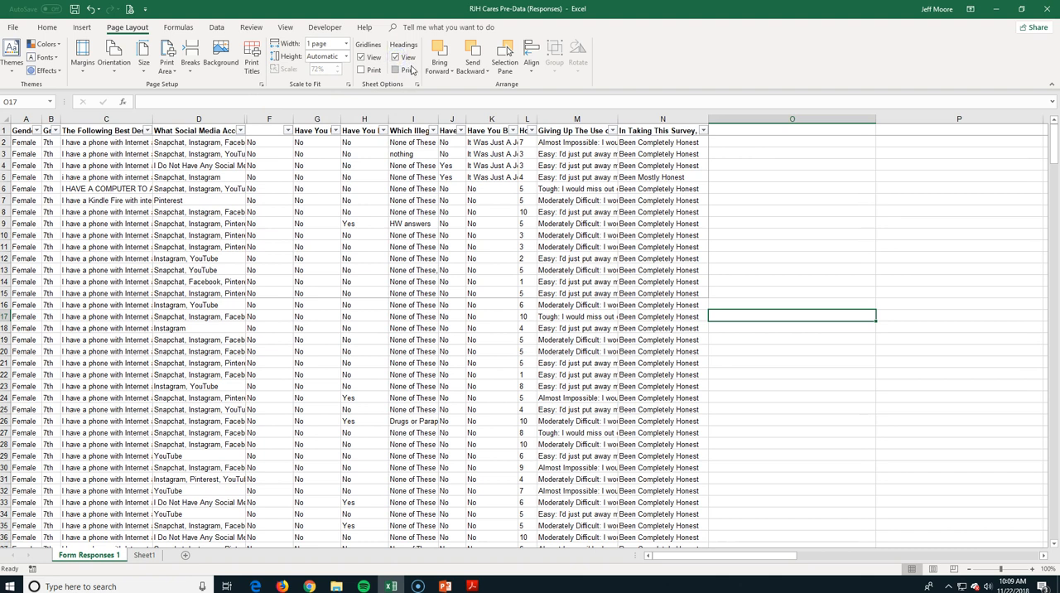
mouse_move(397, 57)
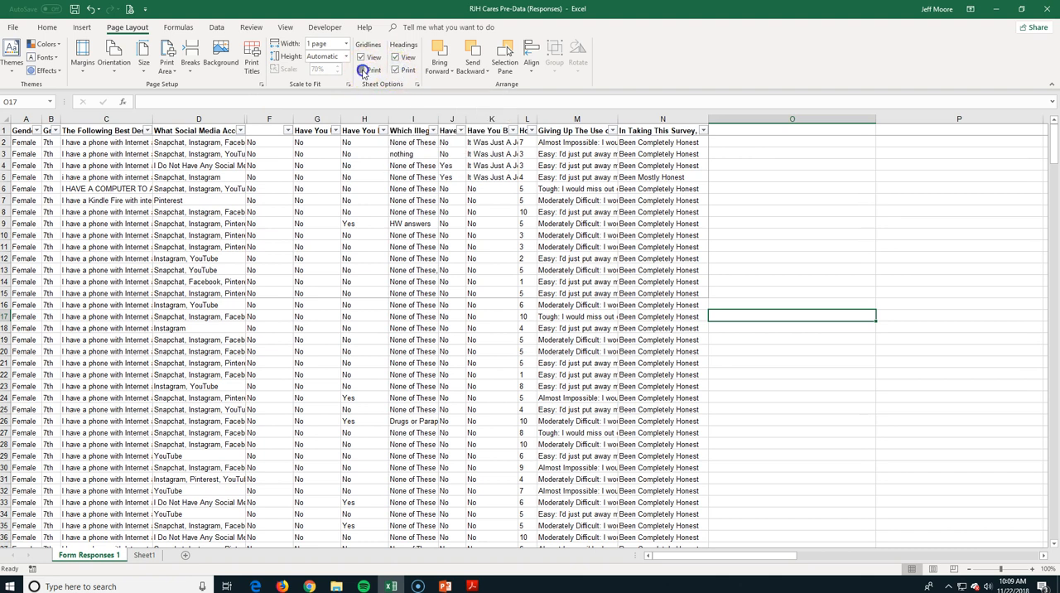
Step: Turn on printing of gridlines and headings and check them in print preview
click(10, 28)
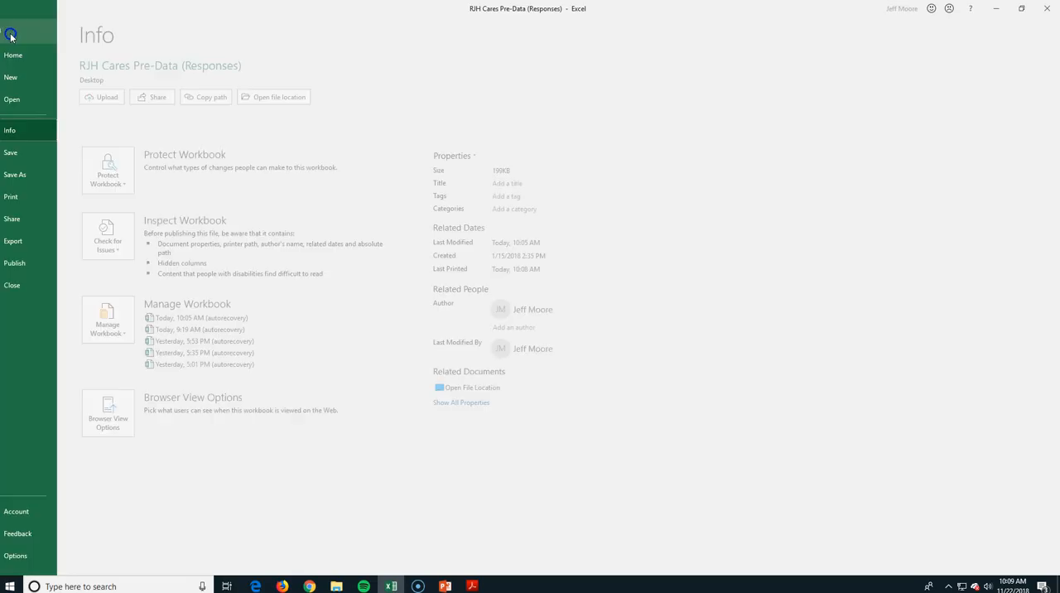
click(11, 196)
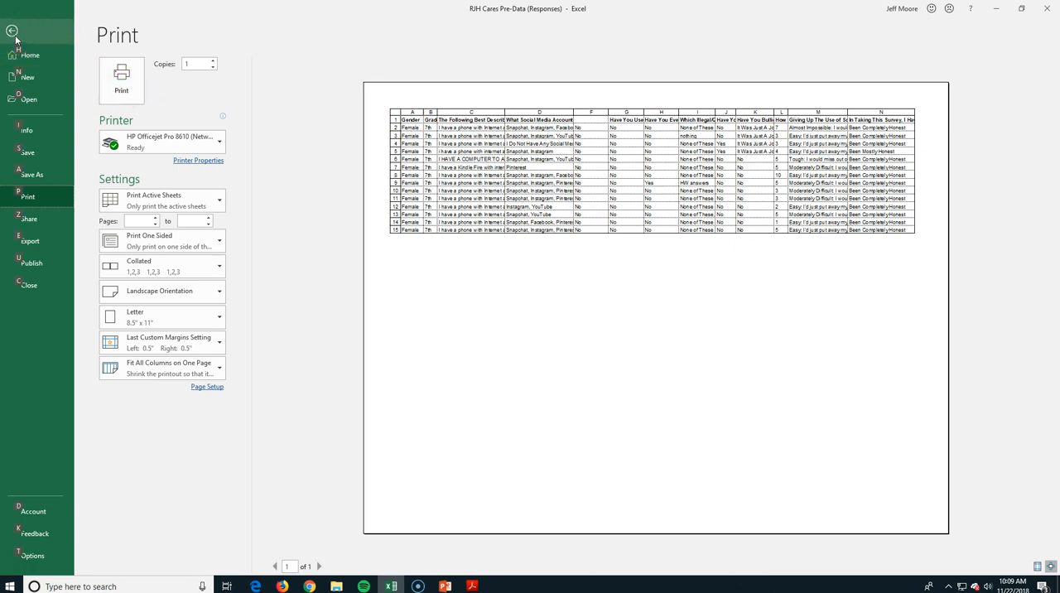
click(14, 27)
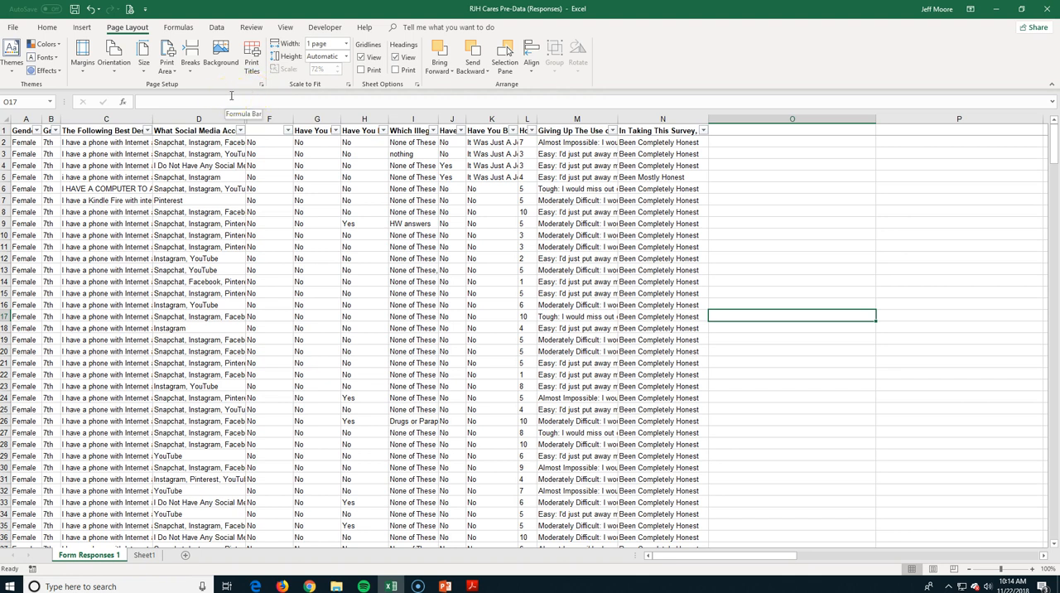
mouse_move(164, 54)
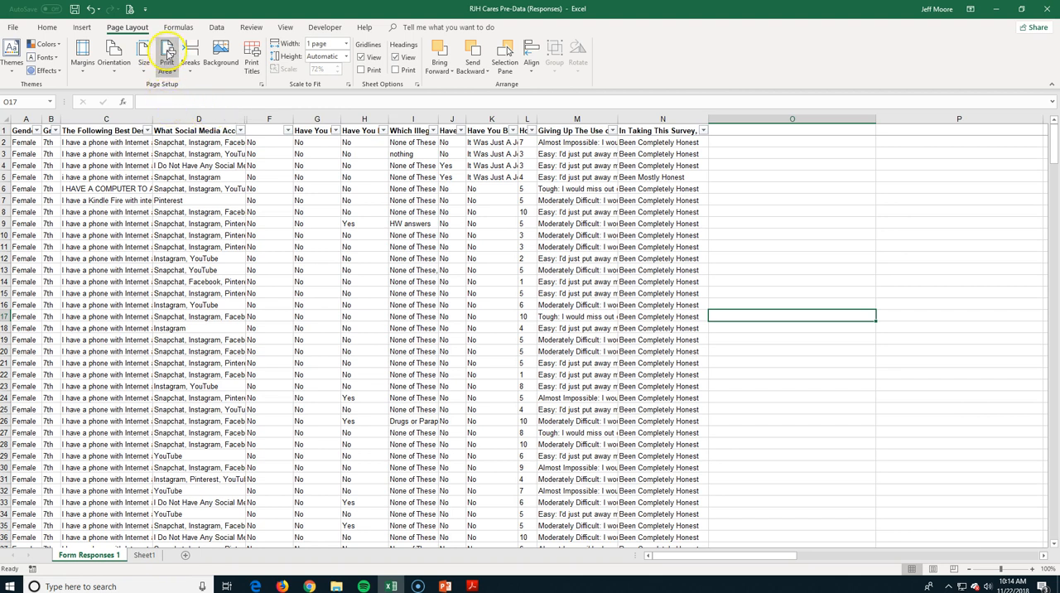
Step: Check the Print Area menu, then open Print Titles in Page Setup
click(169, 52)
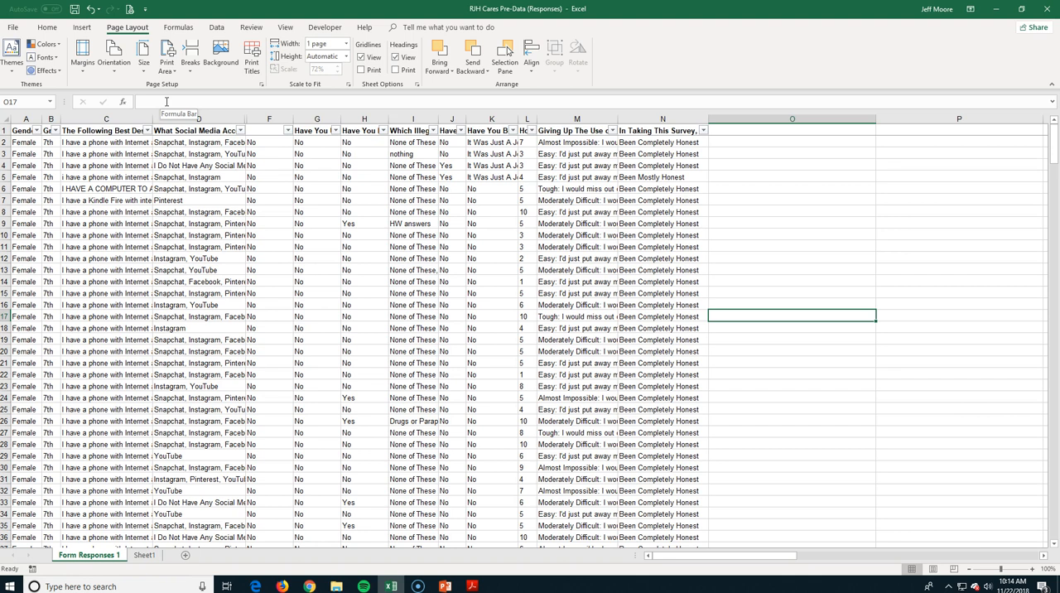
mouse_move(253, 56)
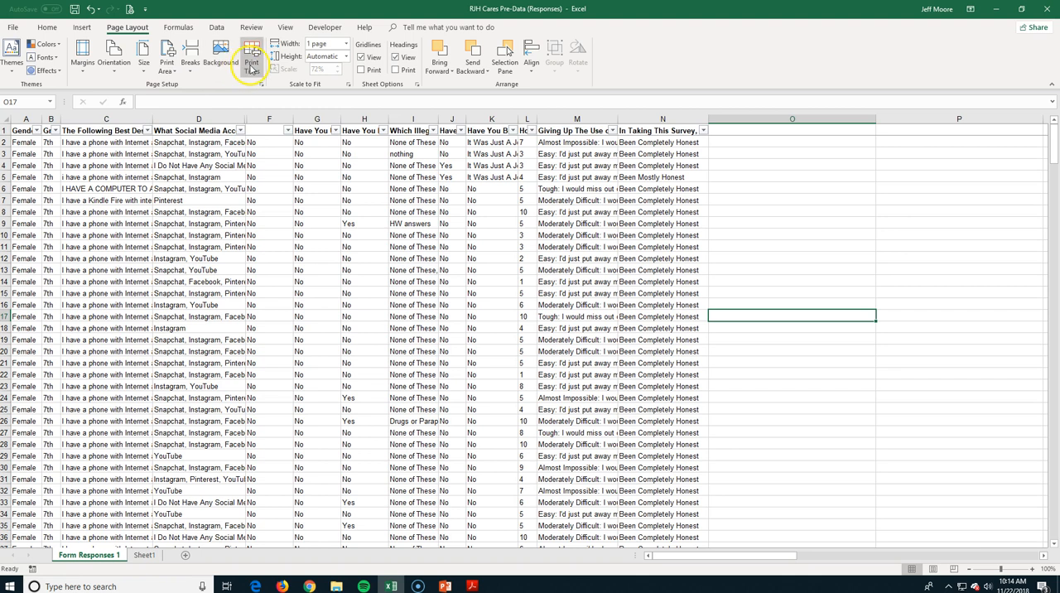
click(252, 56)
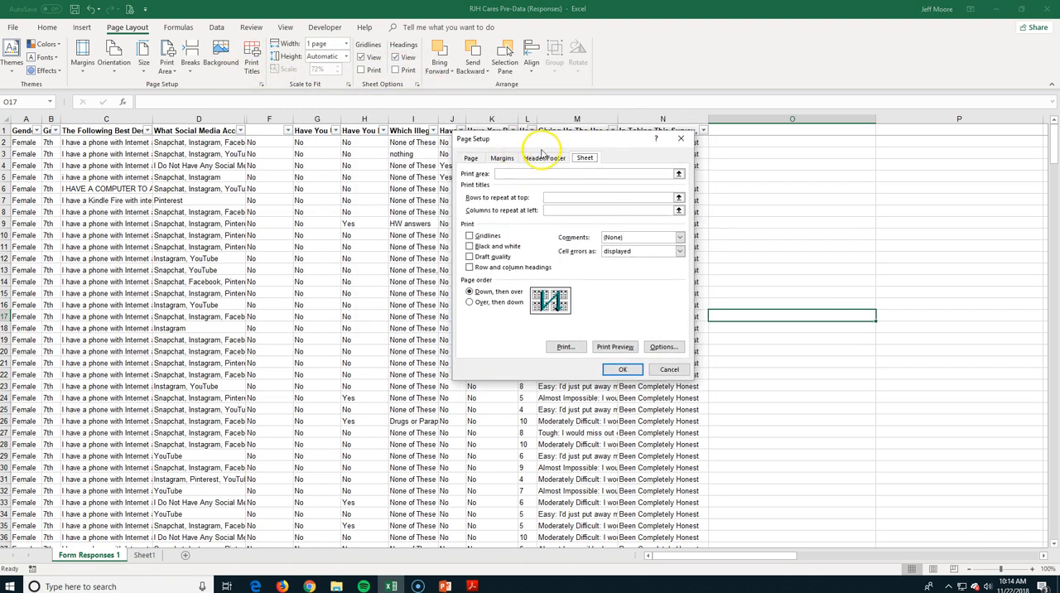
Step: Set Rows to repeat at top to $1:$1 on the Sheet tab and confirm
click(588, 173)
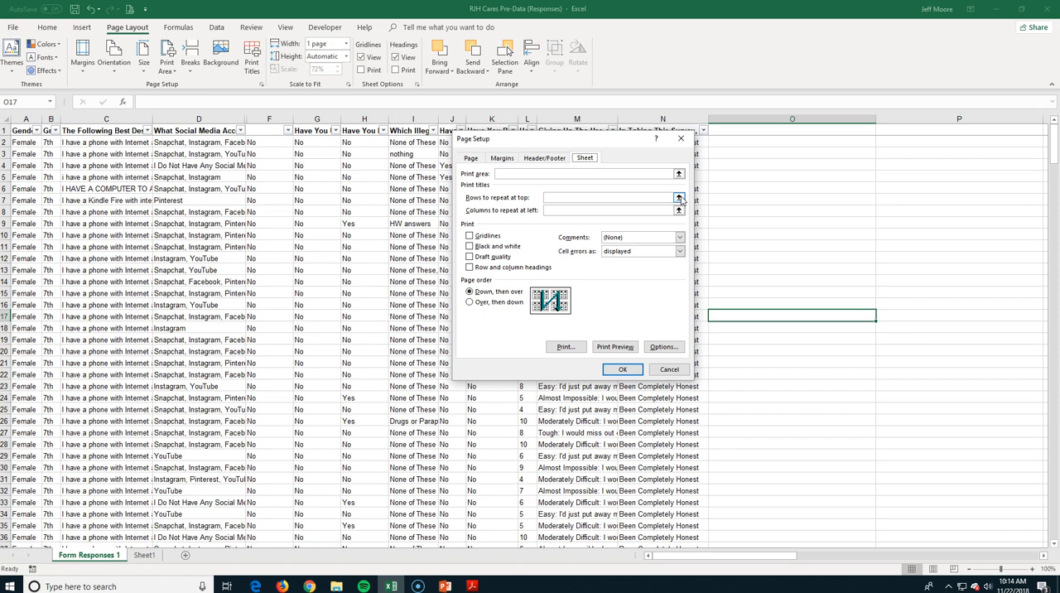
click(680, 199)
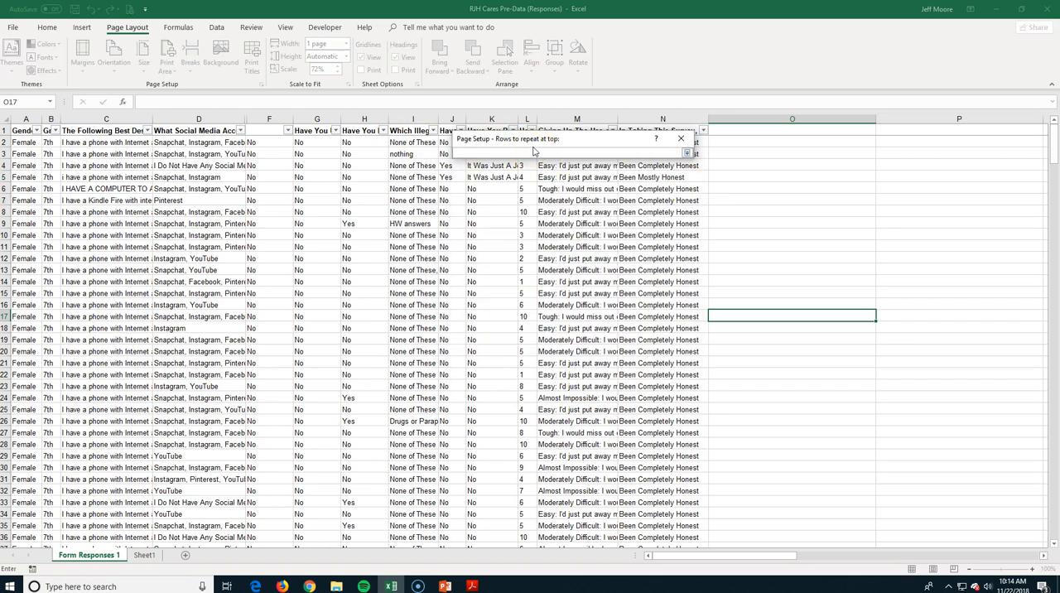
mouse_move(518, 153)
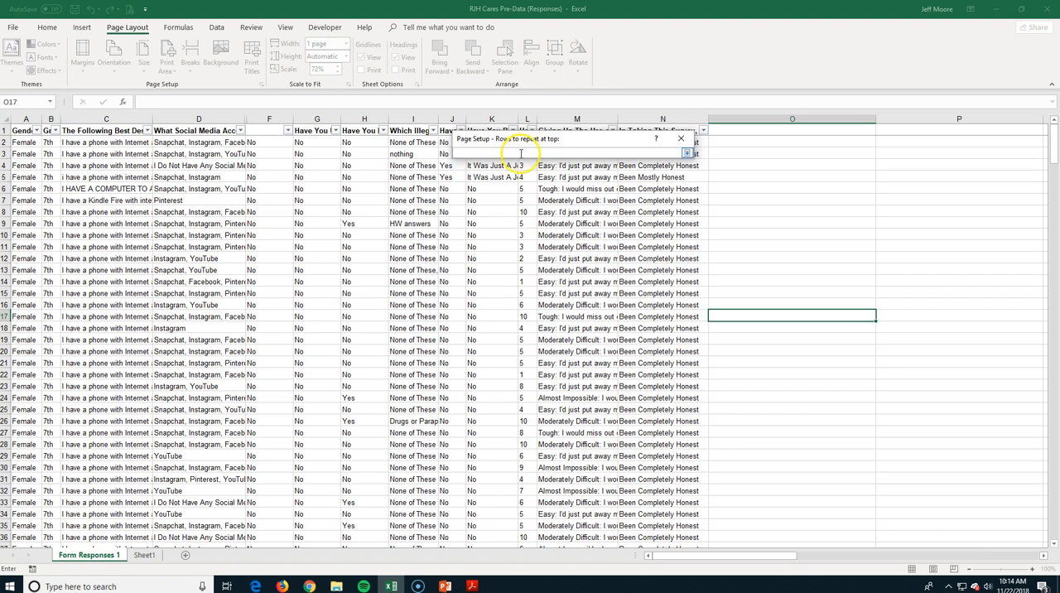
click(9, 131)
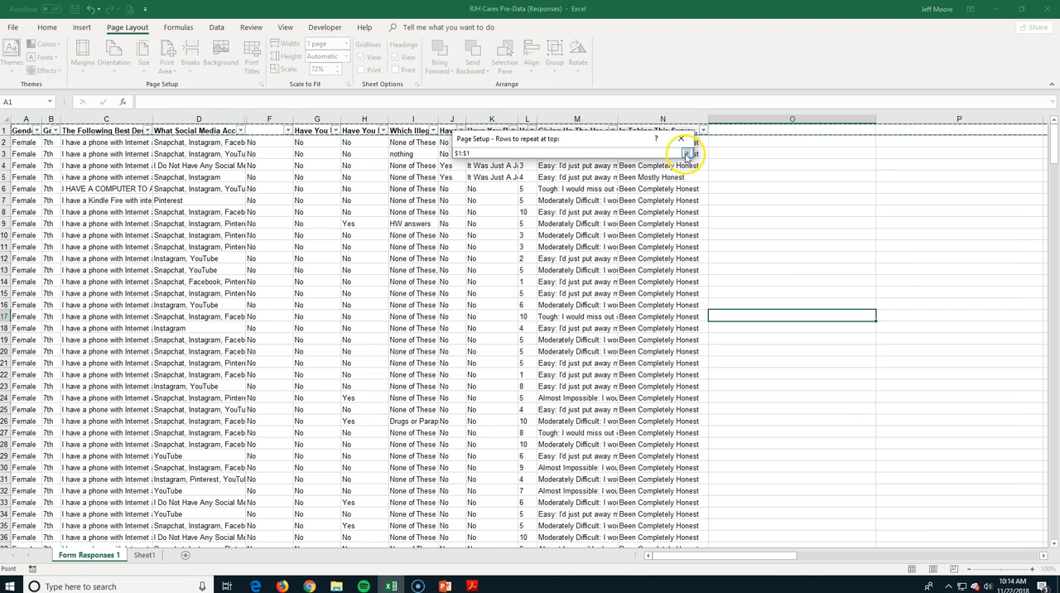
click(677, 154)
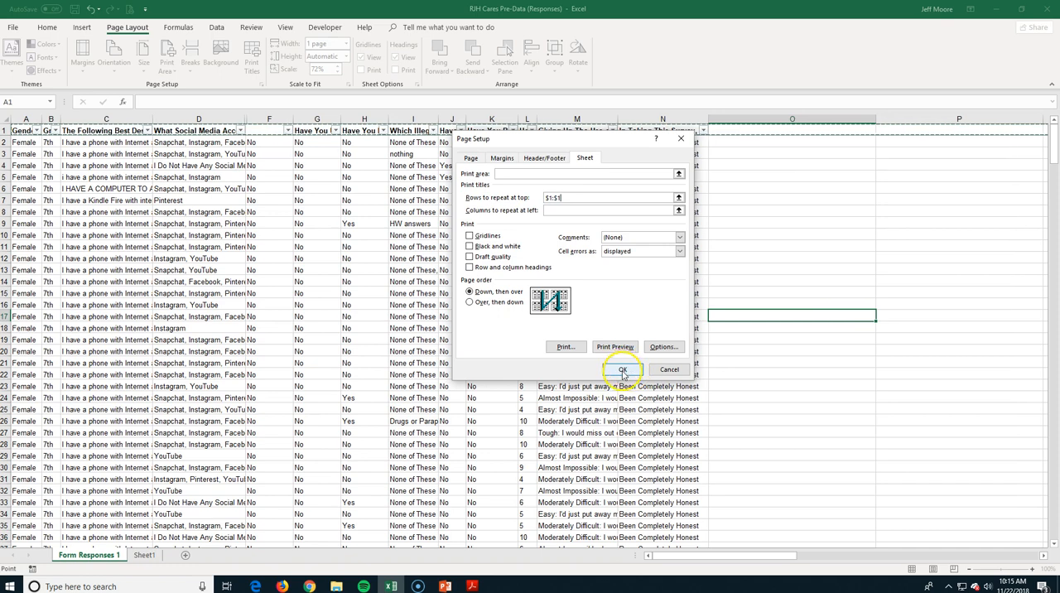
click(622, 370)
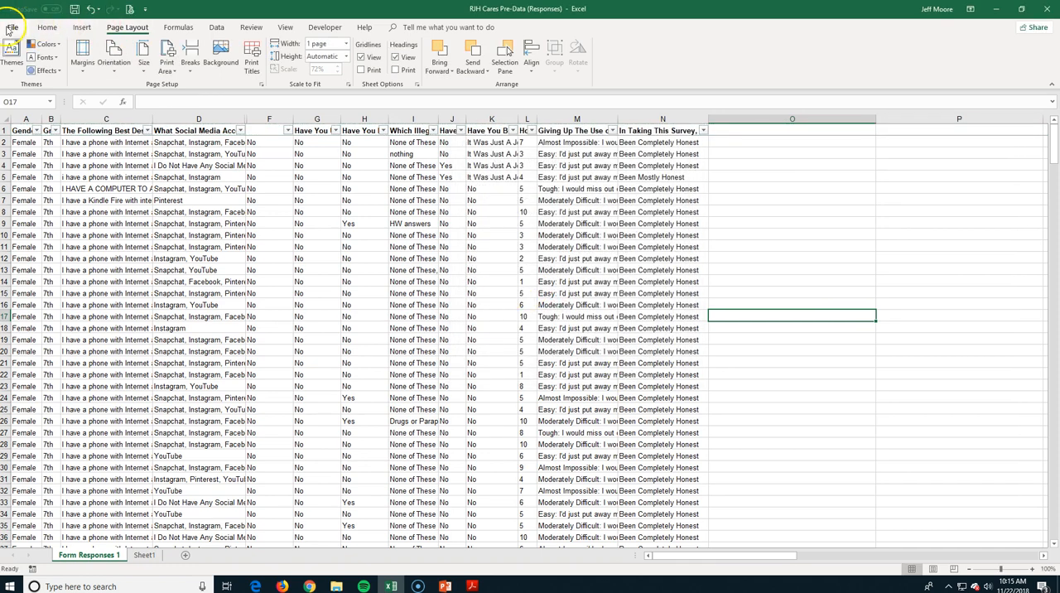
click(17, 19)
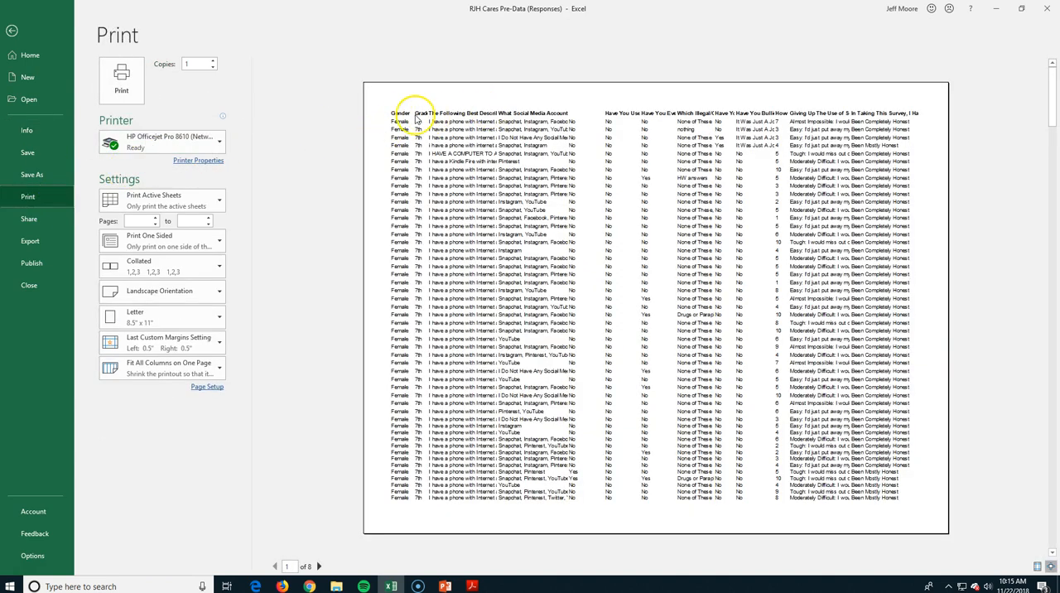
mouse_move(680, 118)
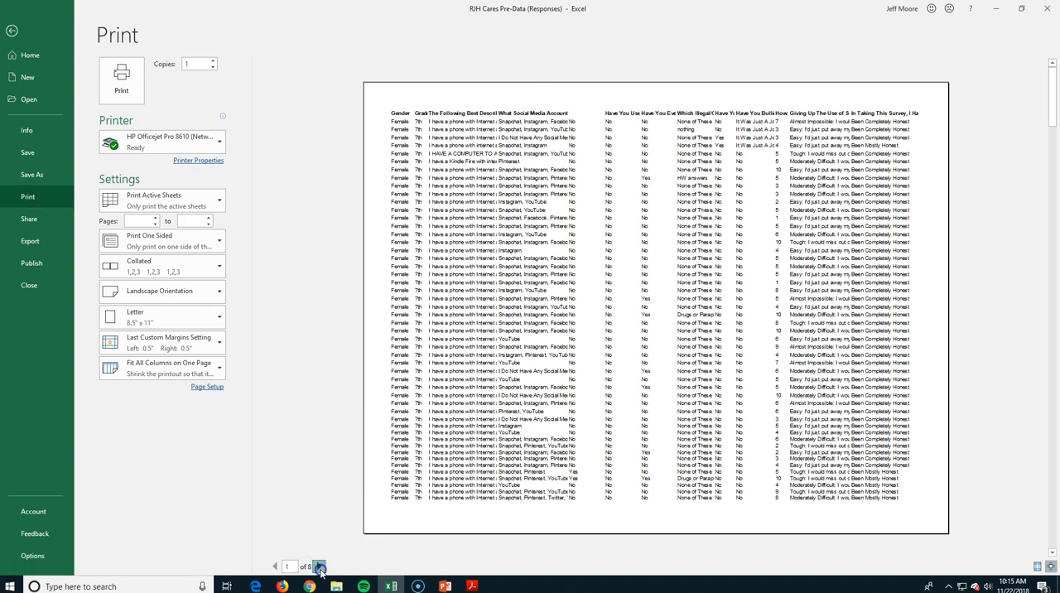
click(327, 567)
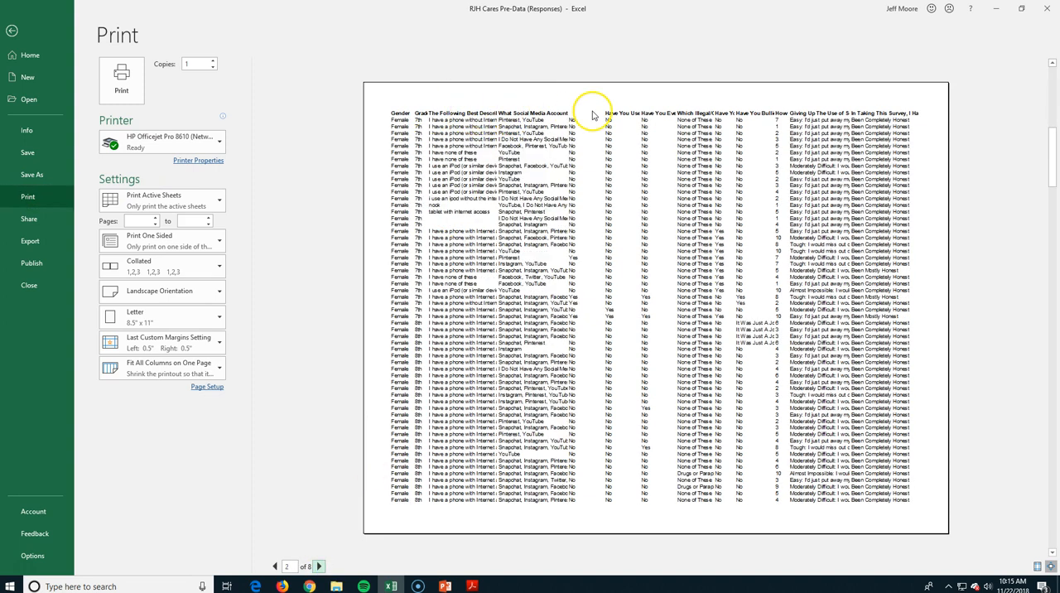
click(319, 566)
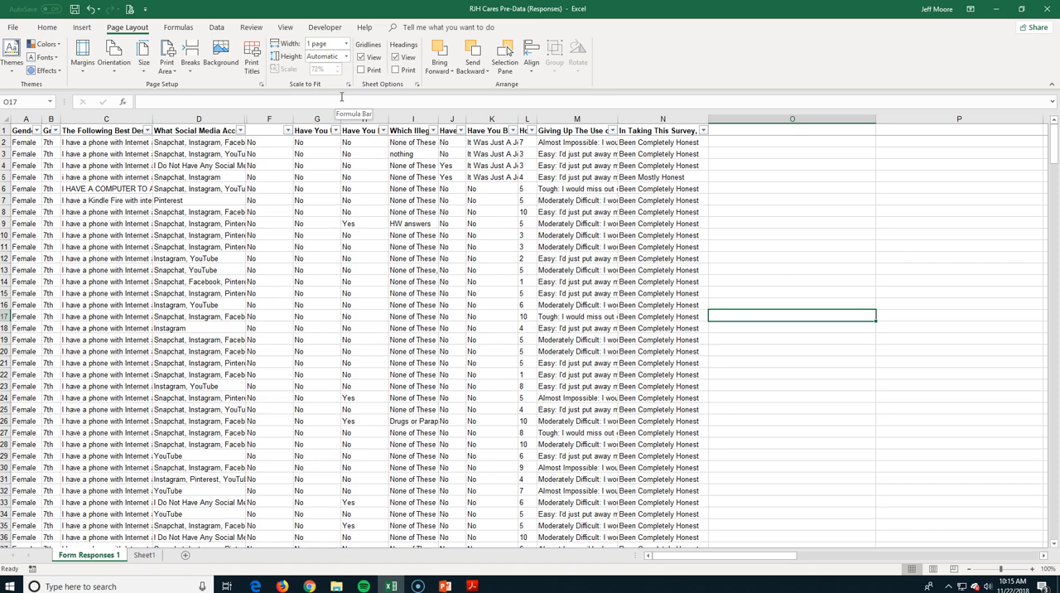
Step: Start Inspect Document from Check for Issues on the File Info page
click(13, 27)
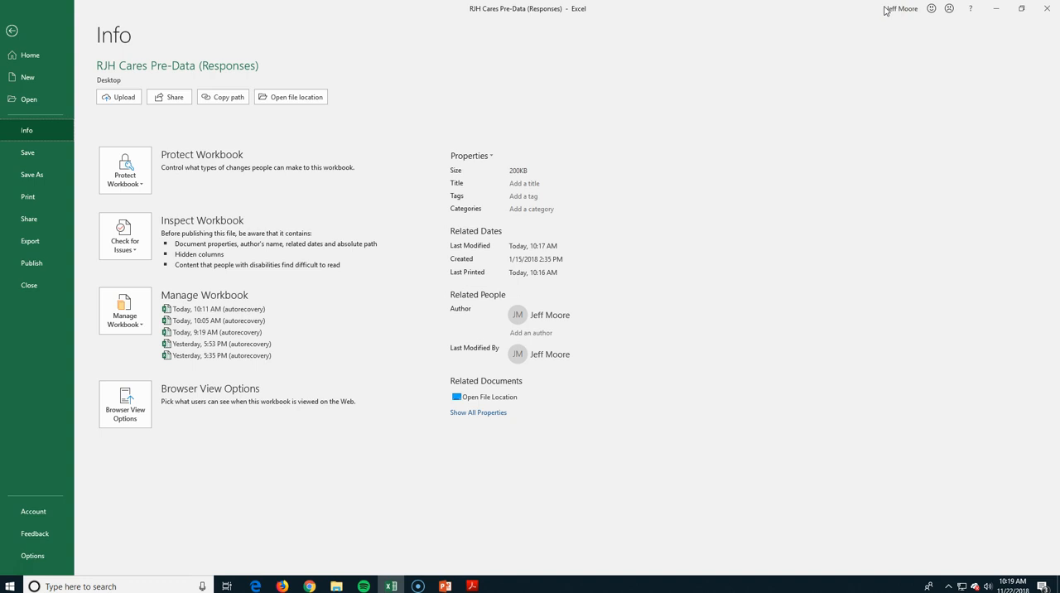
mouse_move(887, 13)
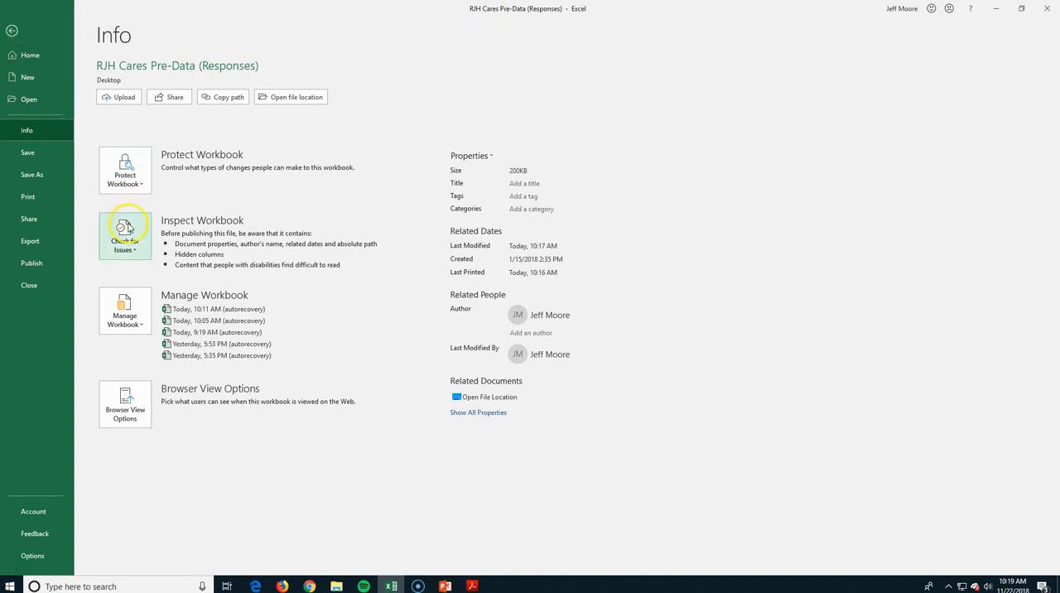
click(124, 234)
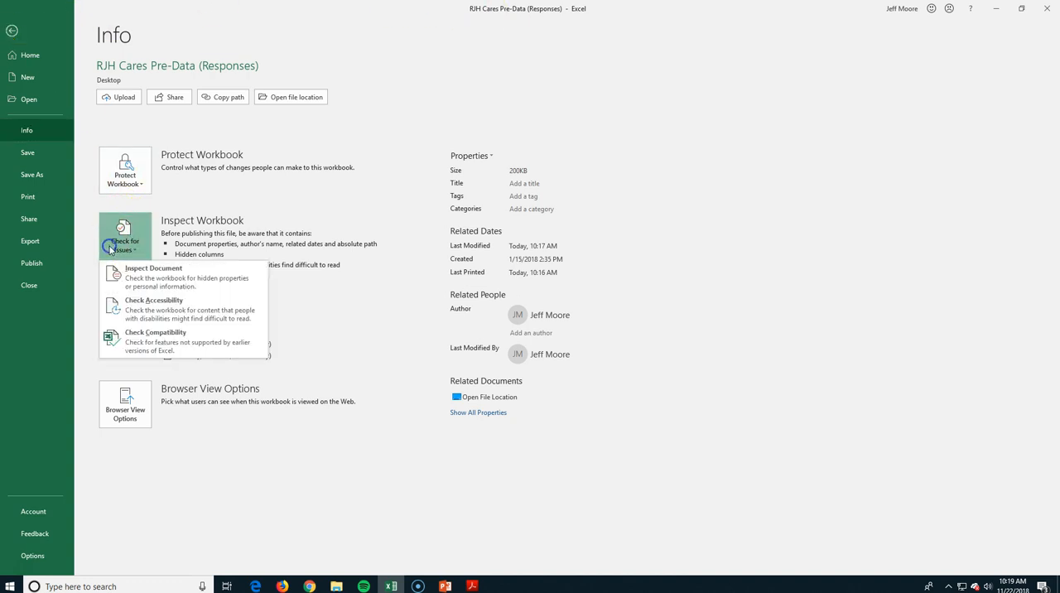
mouse_move(165, 278)
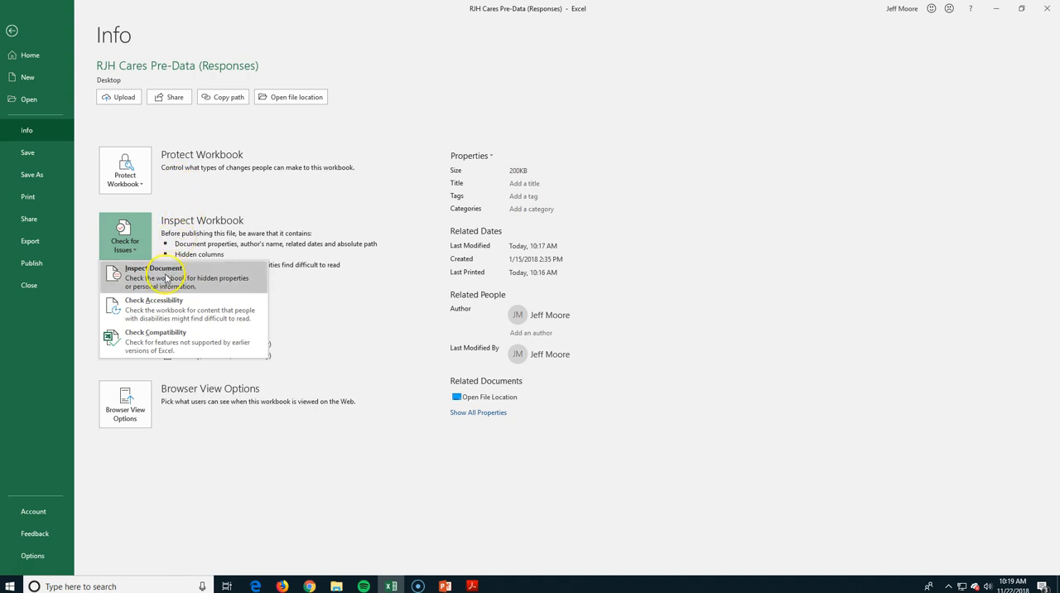
click(151, 271)
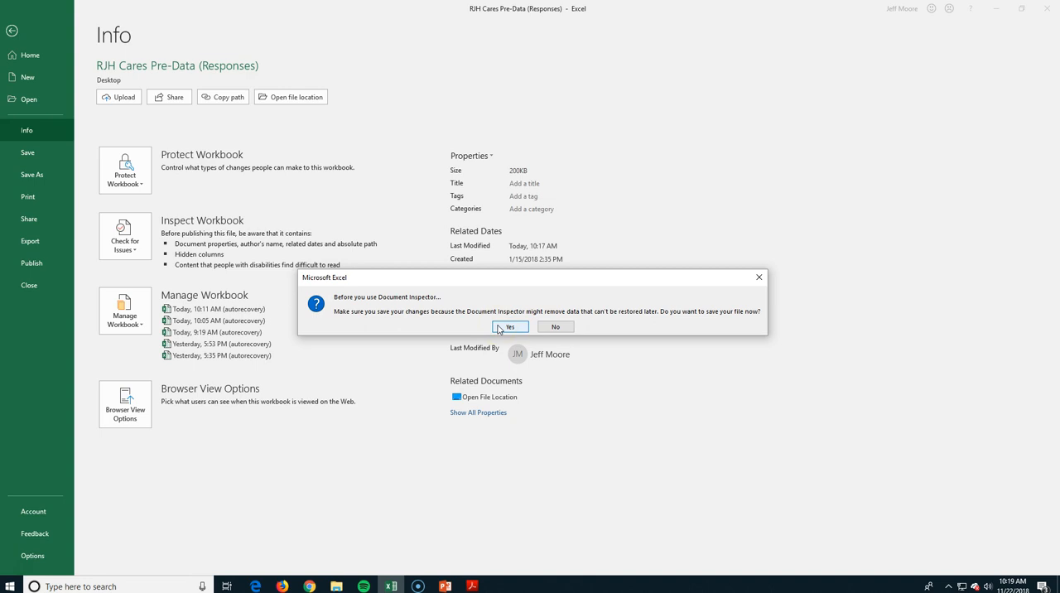
Step: Save, run the Document Inspector, review the one hidden column found, and close results
click(509, 327)
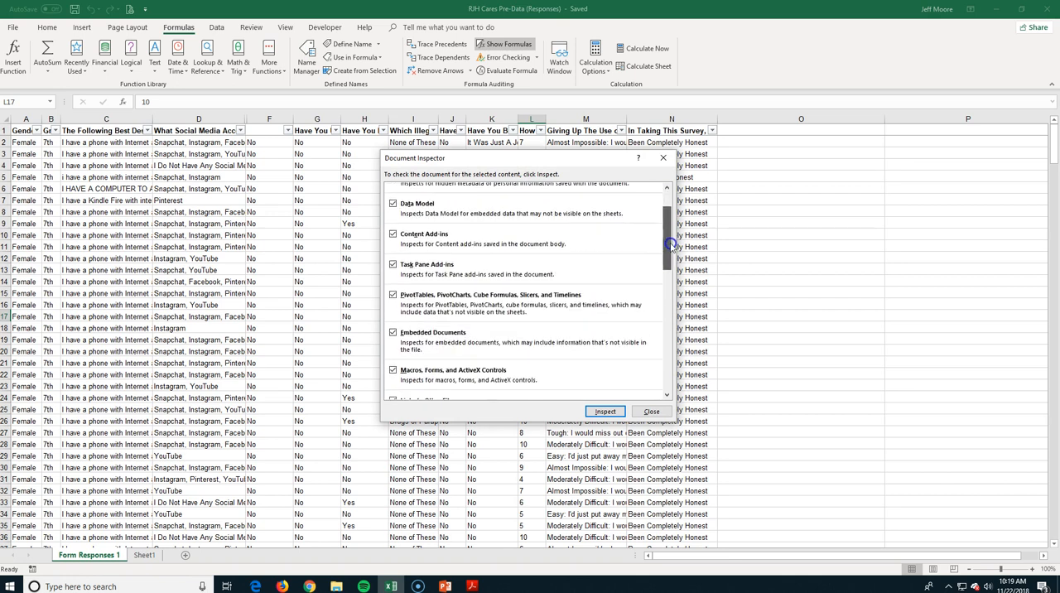
click(605, 411)
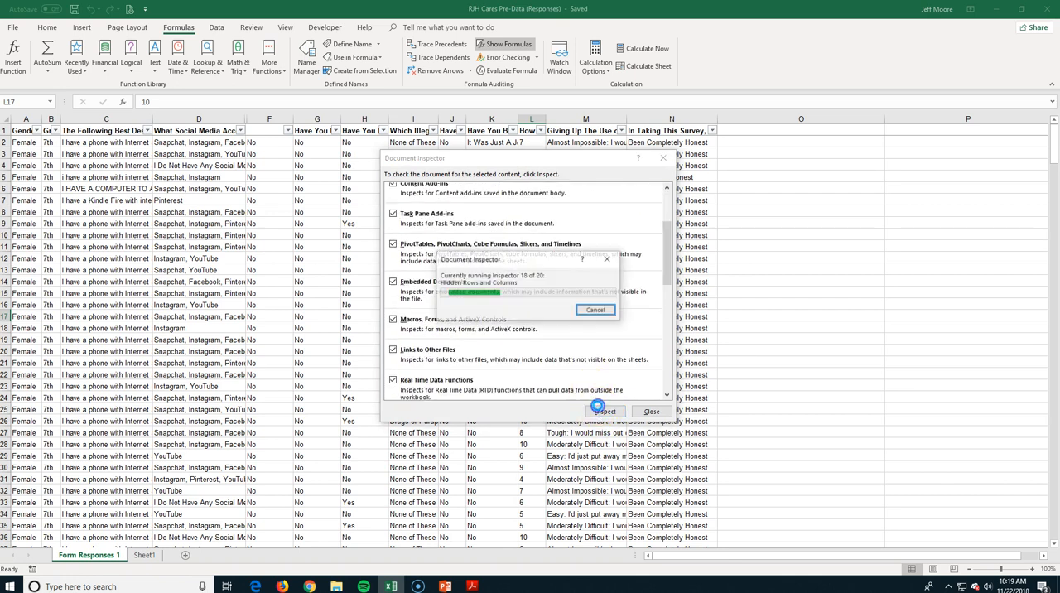
click(605, 411)
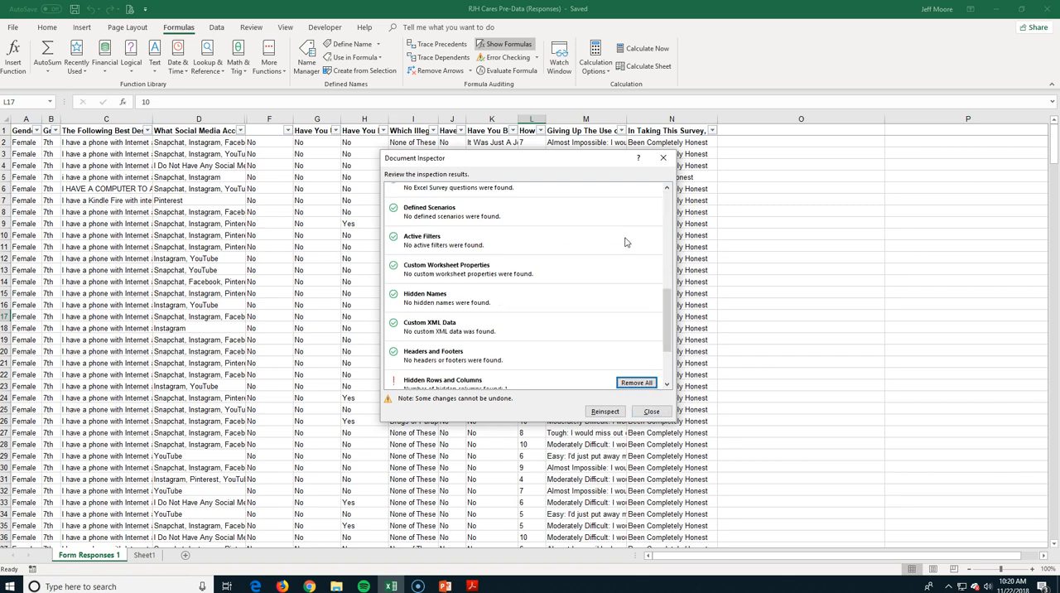
scroll(down, 3)
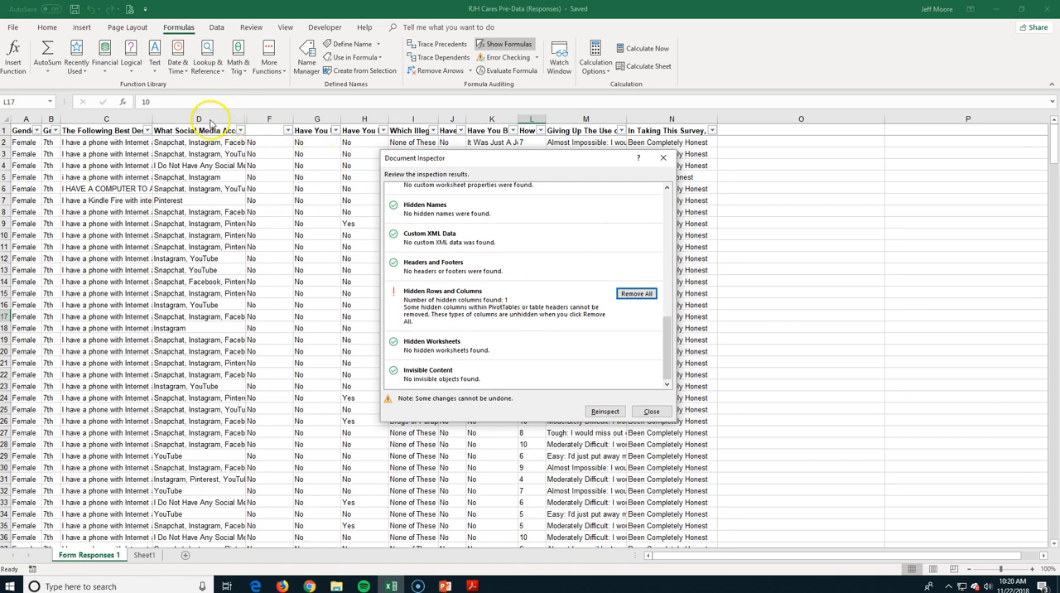
mouse_move(250, 124)
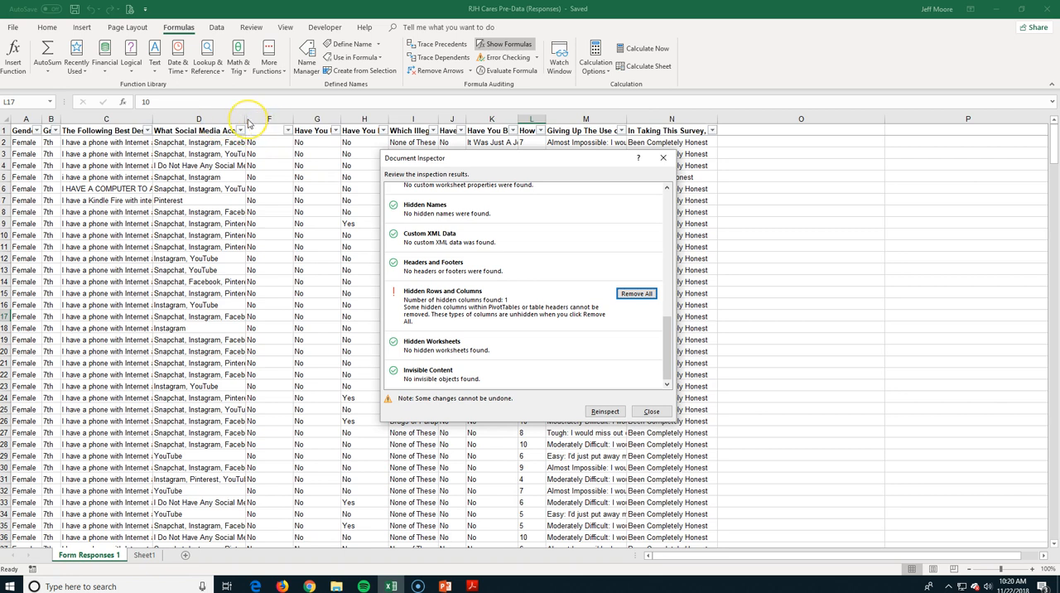
mouse_move(326, 149)
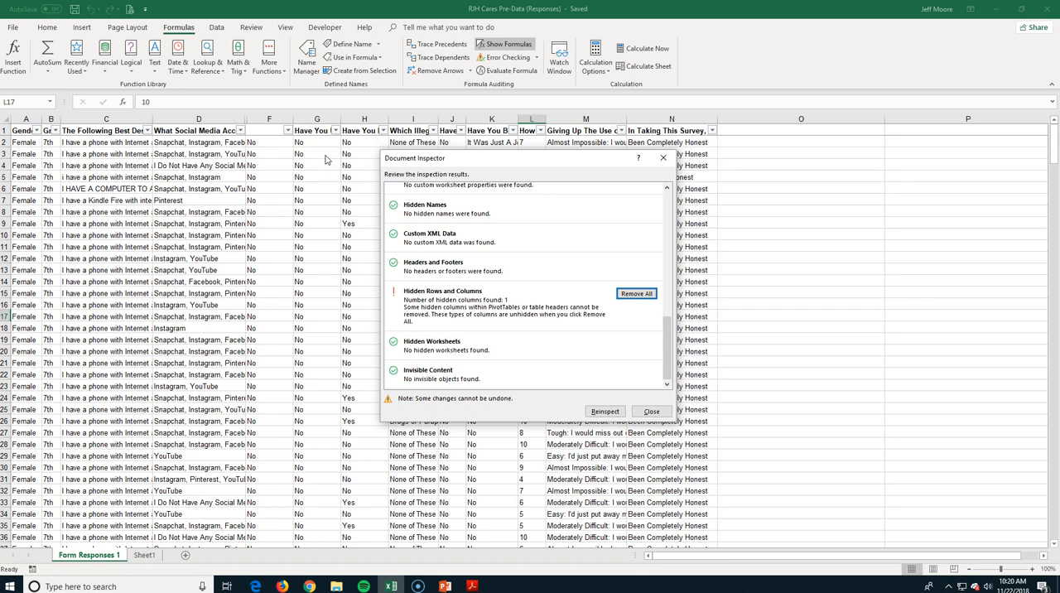
mouse_move(640, 348)
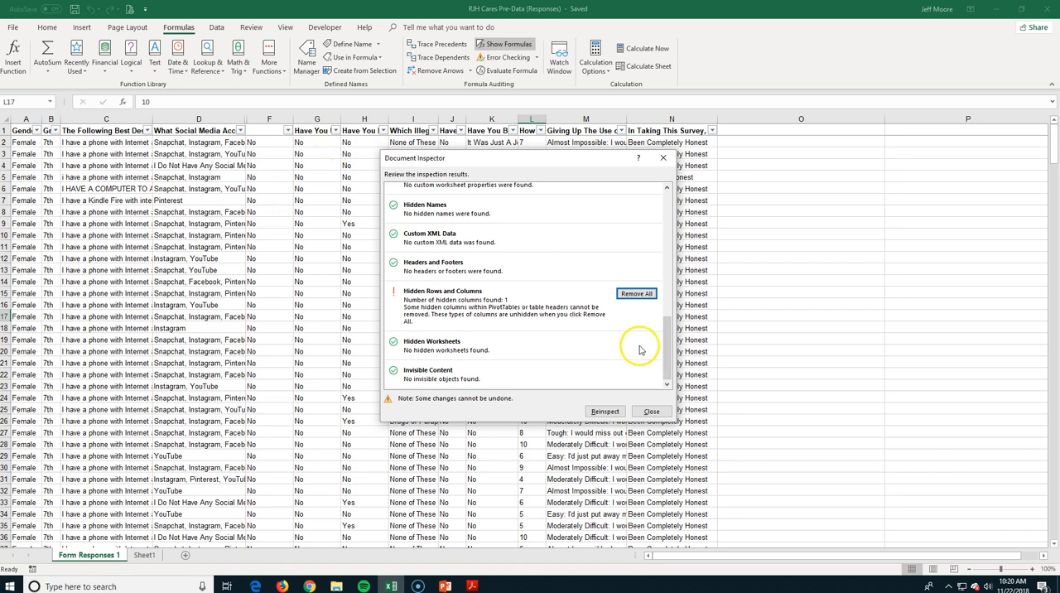
mouse_move(657, 381)
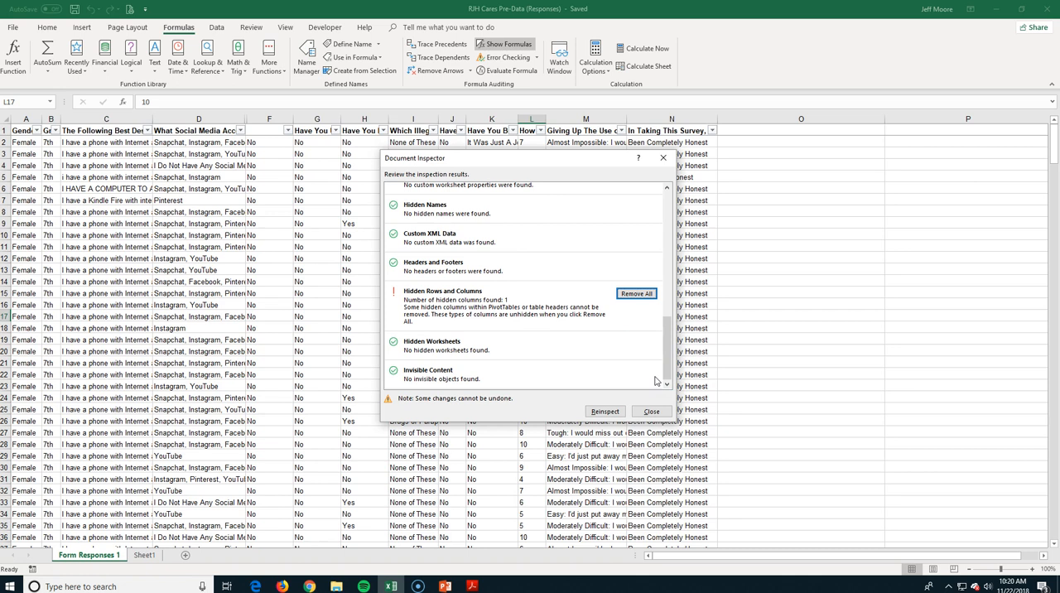
mouse_move(636, 293)
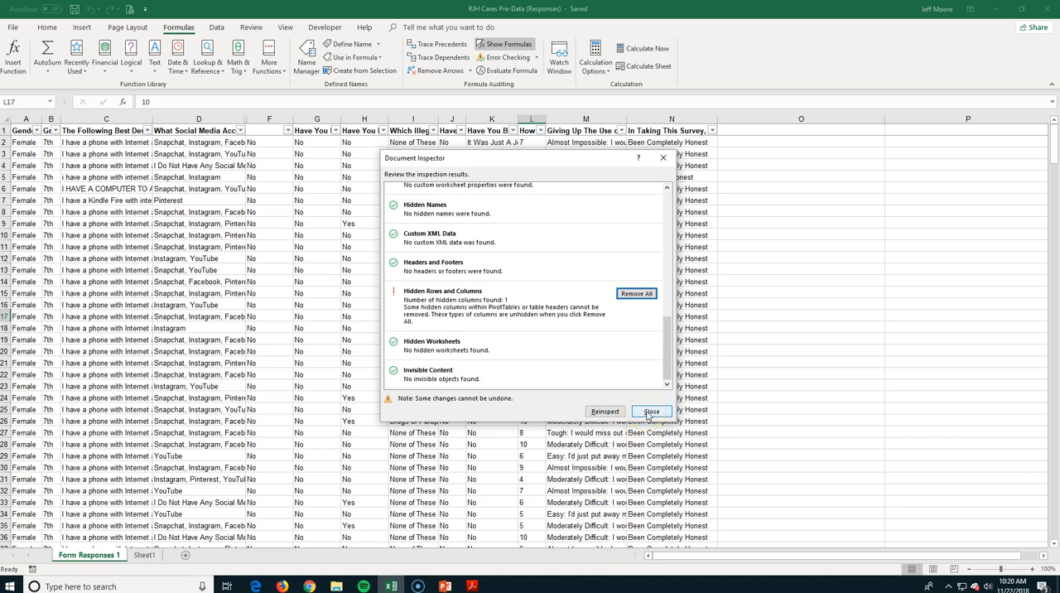
click(651, 411)
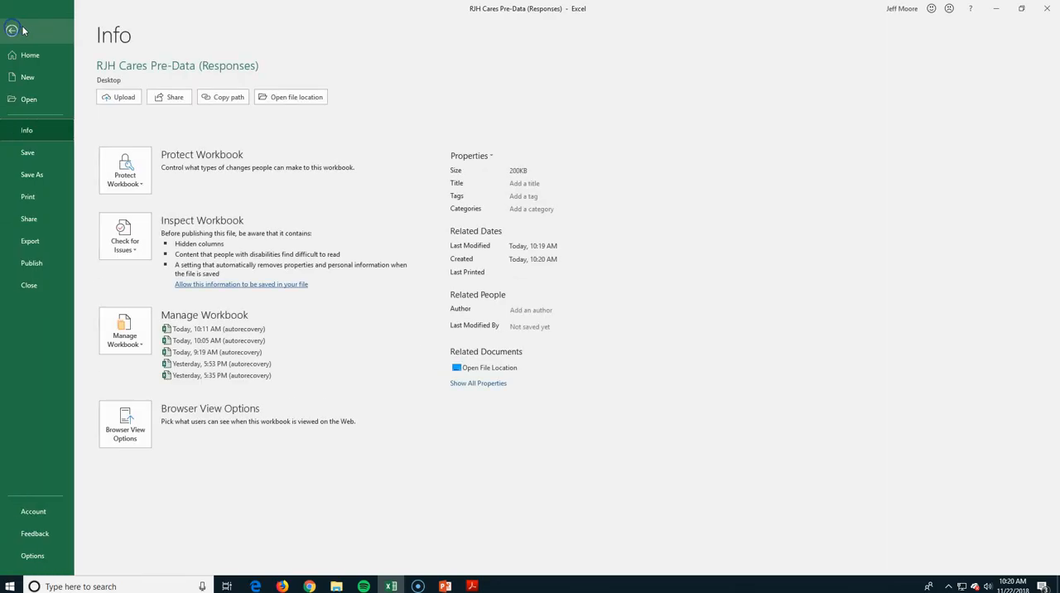
mouse_move(124, 170)
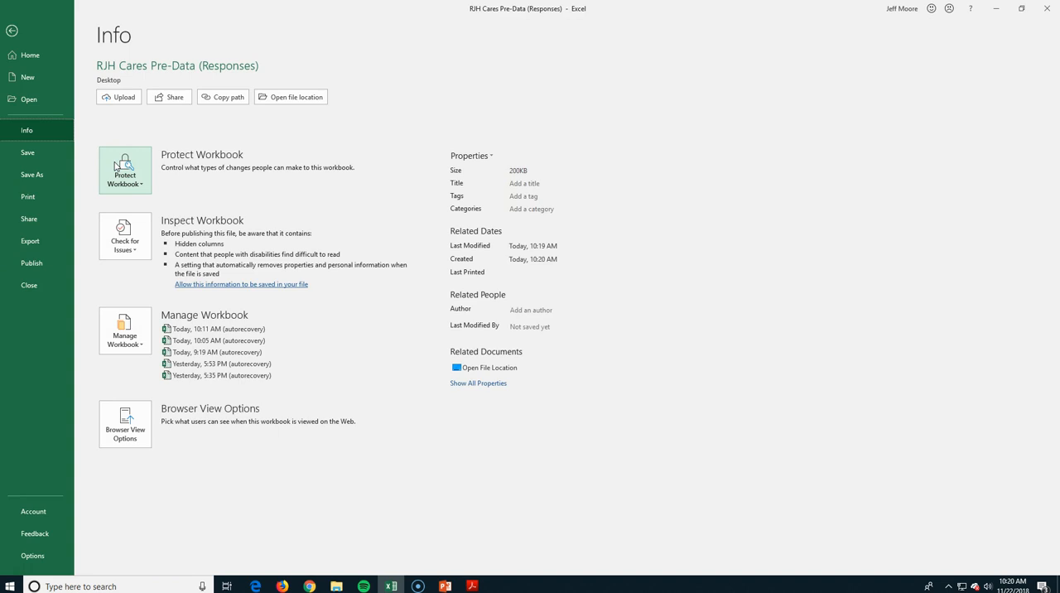
Step: Open the Protect Workbook options on the Info page, showing read-only, password and final
click(124, 170)
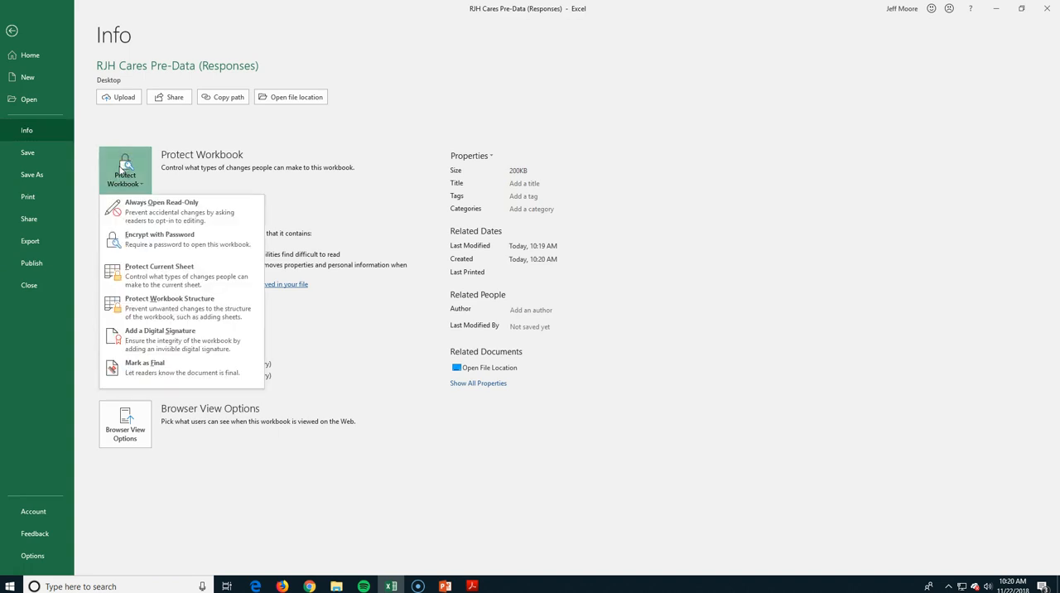
mouse_move(159, 240)
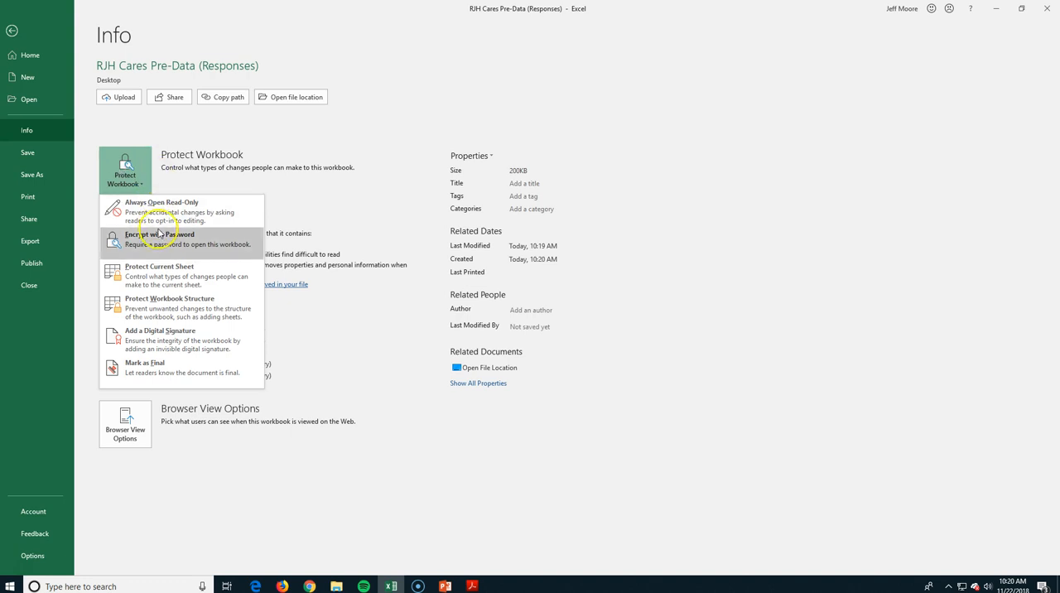